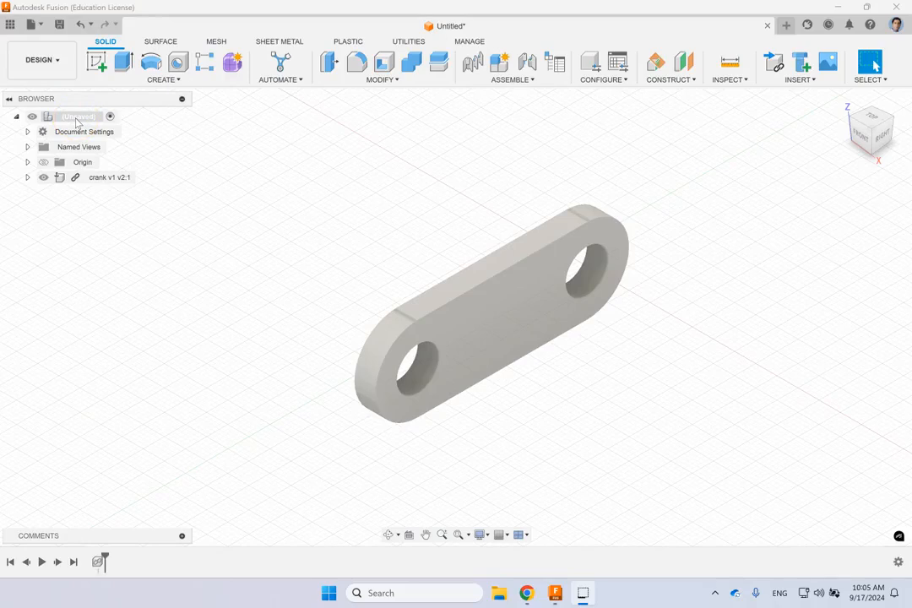
# Switch the crank link design from the Design workspace to Simulation
pyautogui.click(37, 60)
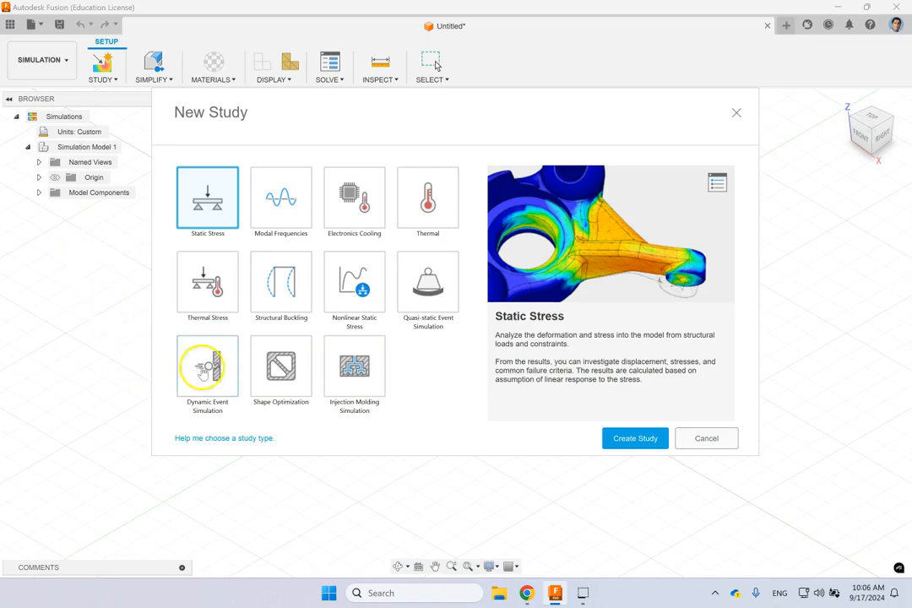
pyautogui.moveTo(215, 202)
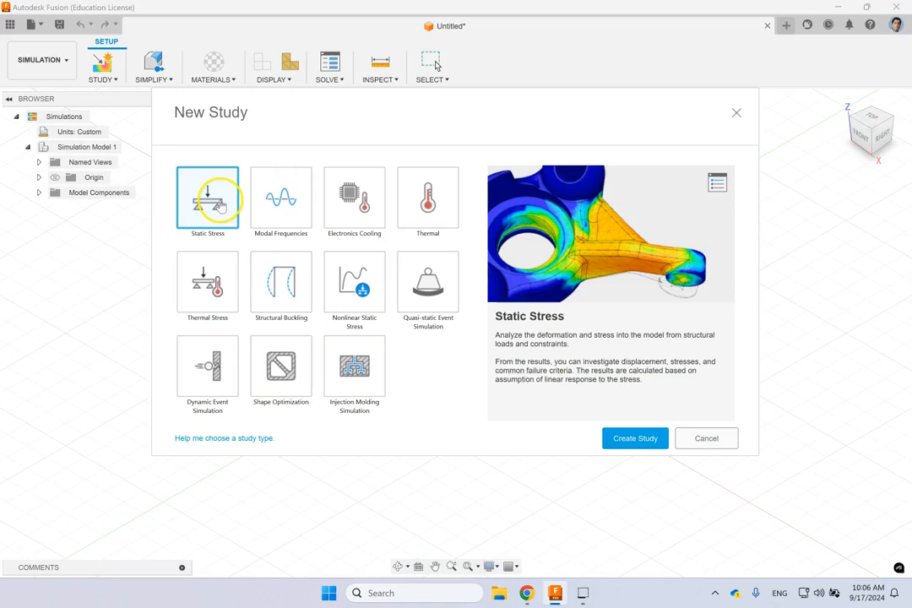
pyautogui.moveTo(245, 191)
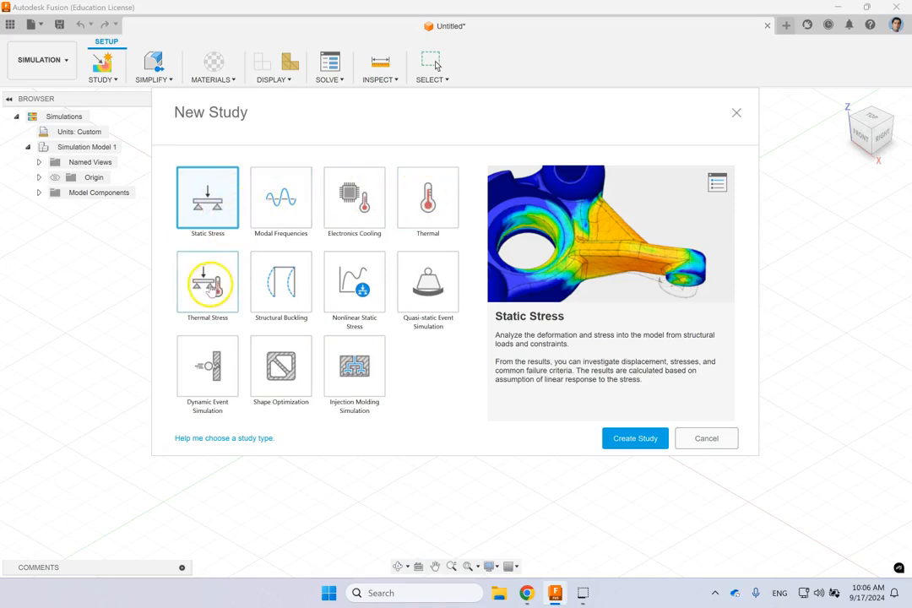
pyautogui.moveTo(280, 287)
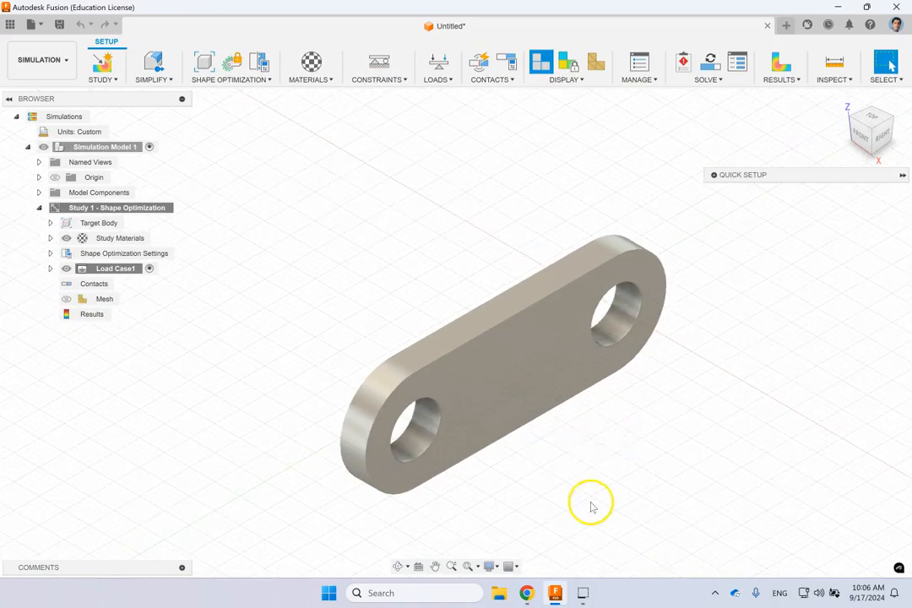
pyautogui.moveTo(570, 405)
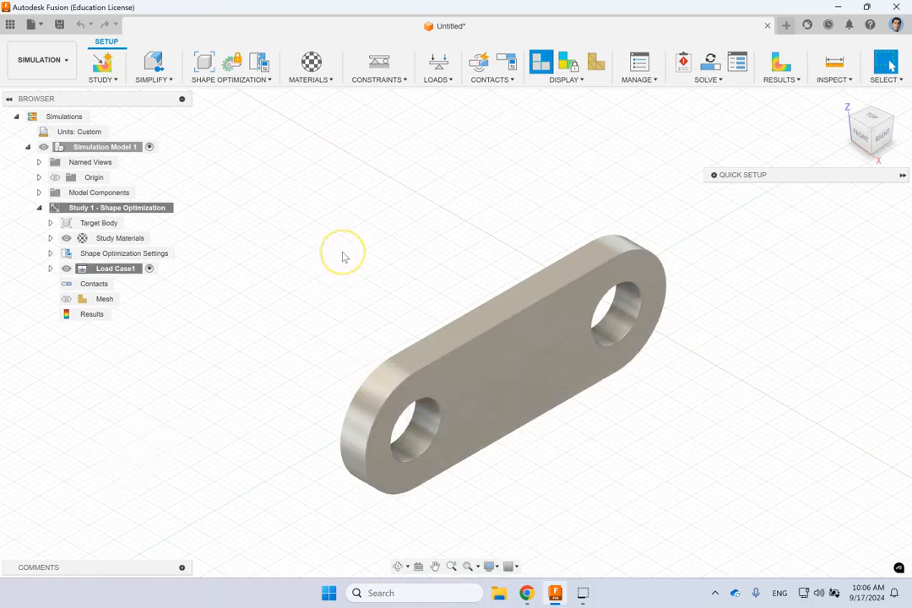
pyautogui.moveTo(365, 141)
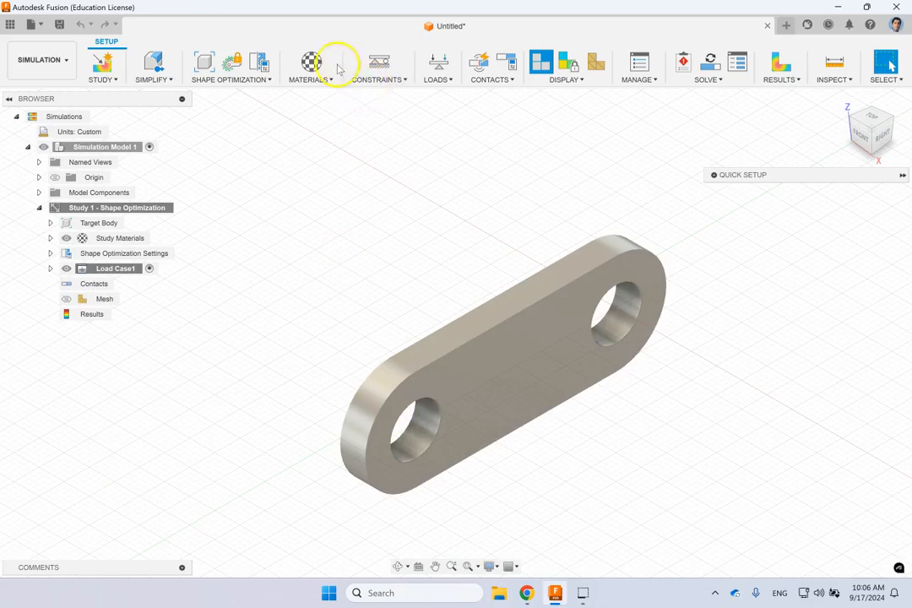
# Apply a Fixed constraint to the crank link's hole faces
pyautogui.click(49, 238)
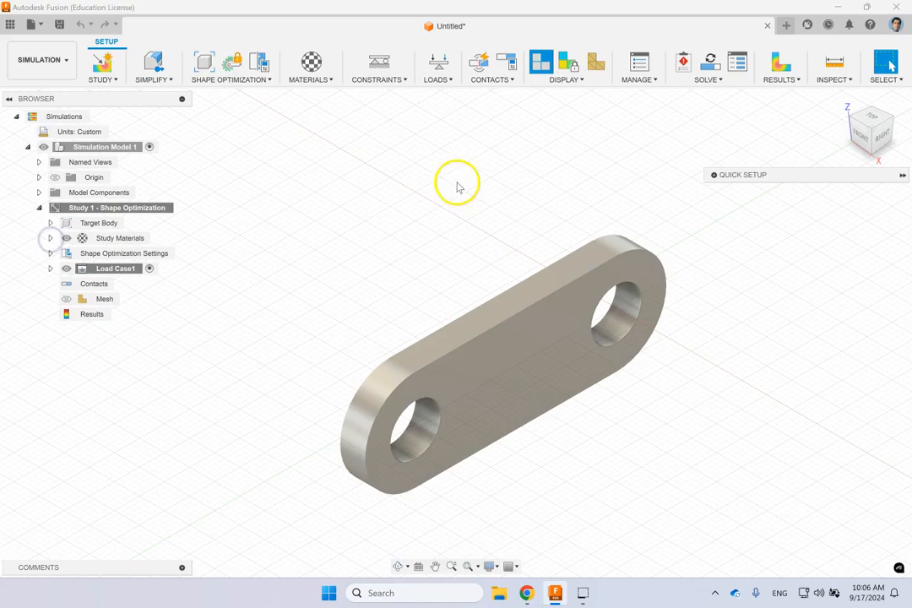
pyautogui.click(379, 68)
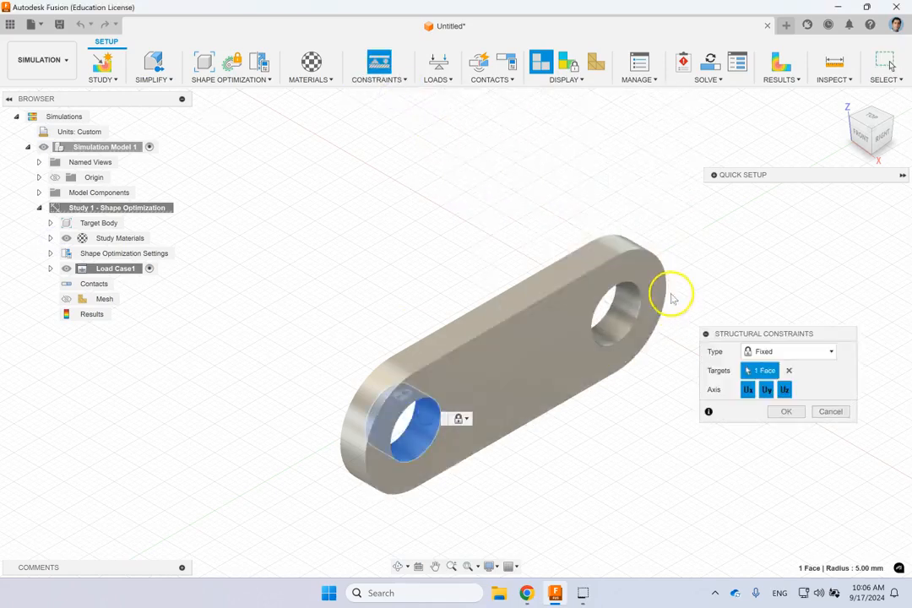
pyautogui.click(785, 411)
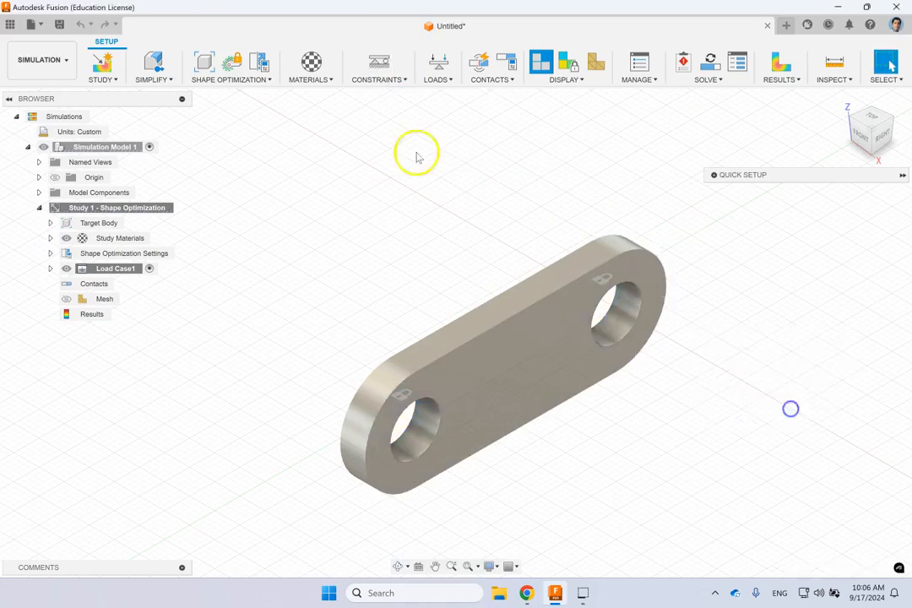
# Apply a downward structural Force load on the top face
pyautogui.click(434, 66)
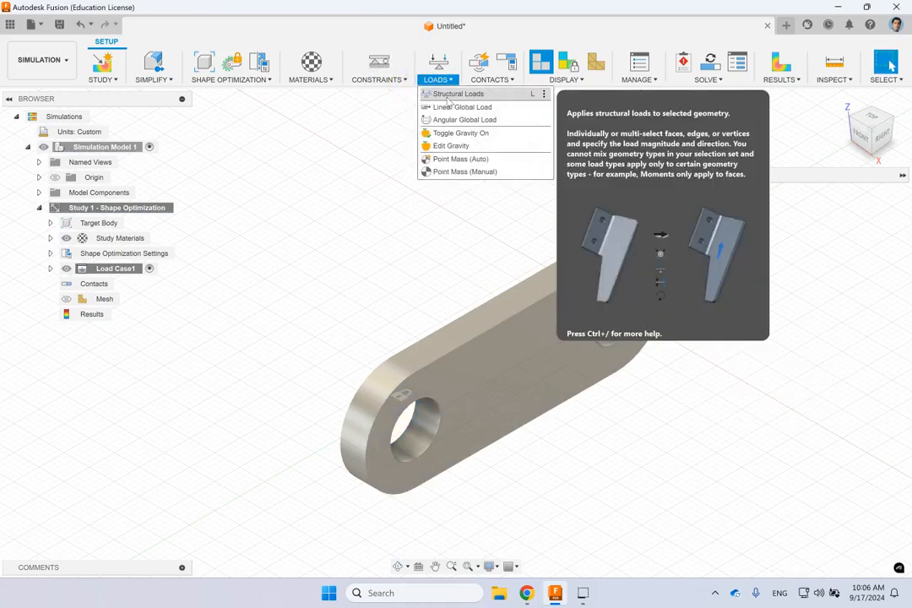
pyautogui.moveTo(462, 107)
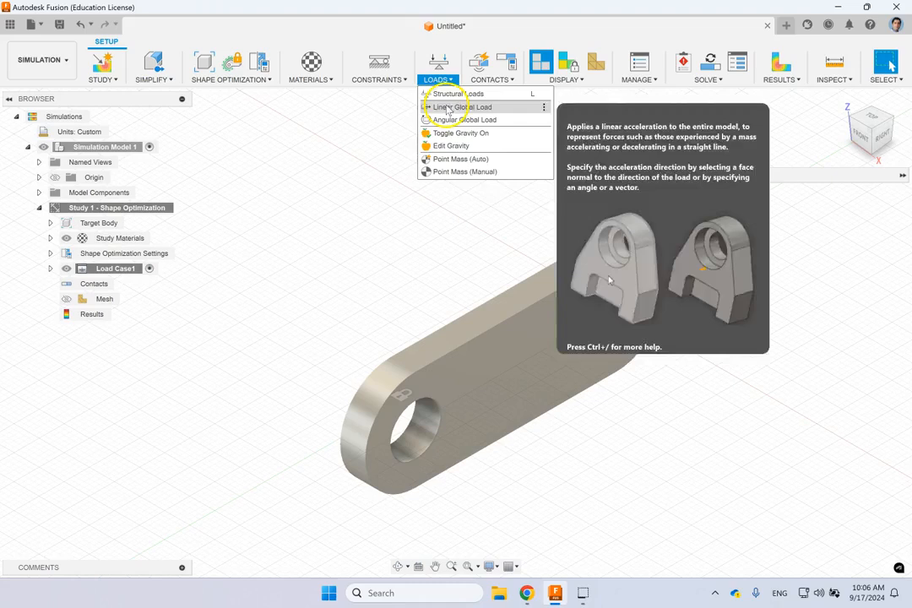
pyautogui.moveTo(448, 145)
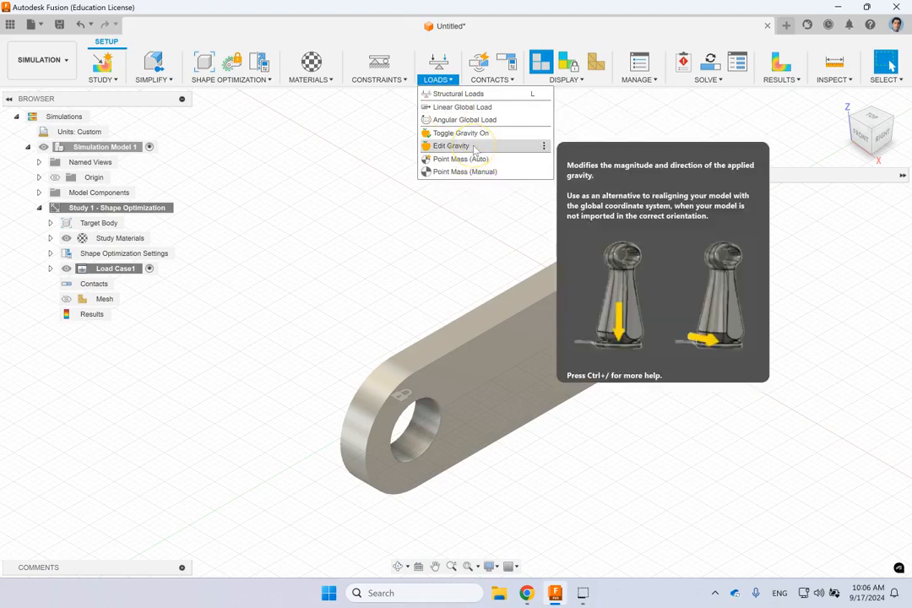
pyautogui.click(456, 94)
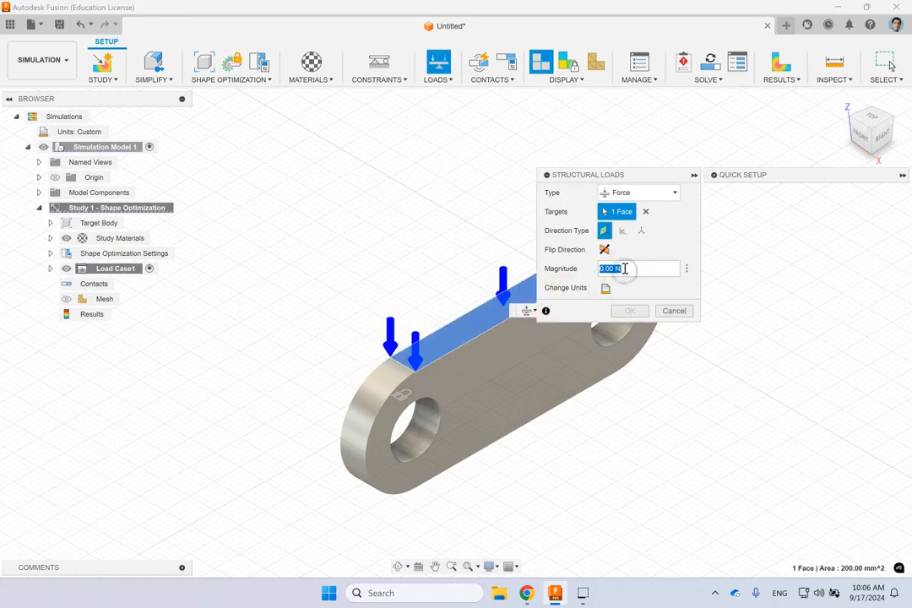
pyautogui.click(629, 310)
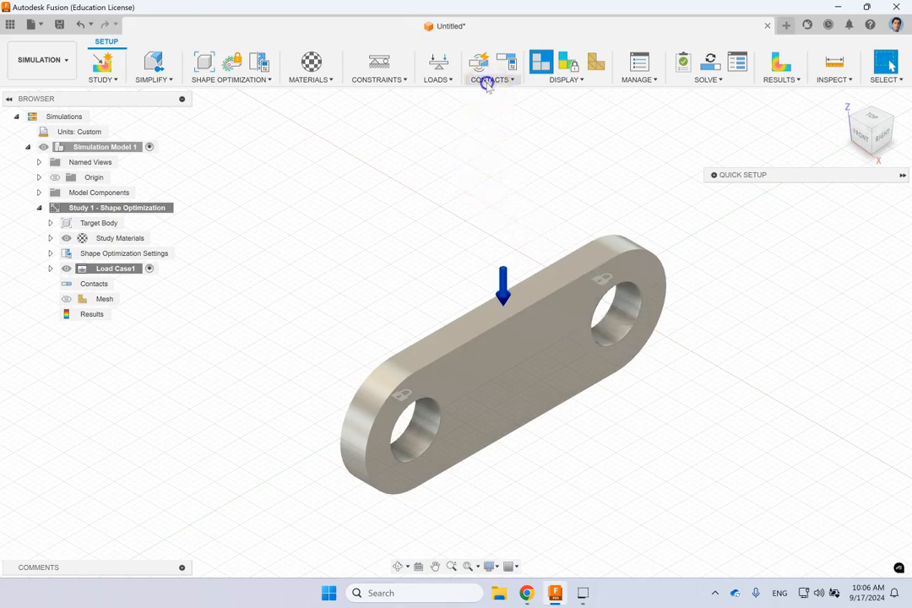
pyautogui.click(485, 64)
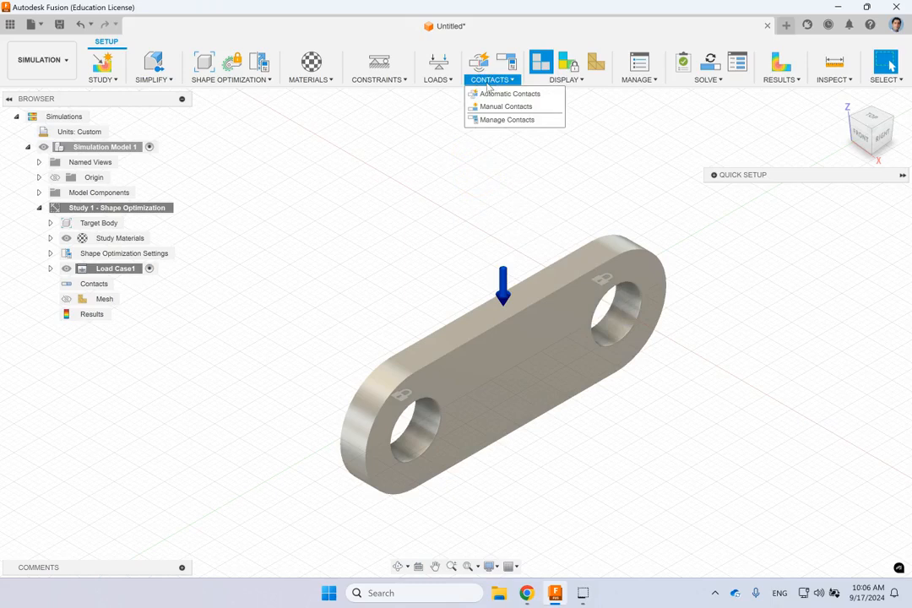
pyautogui.moveTo(433, 156)
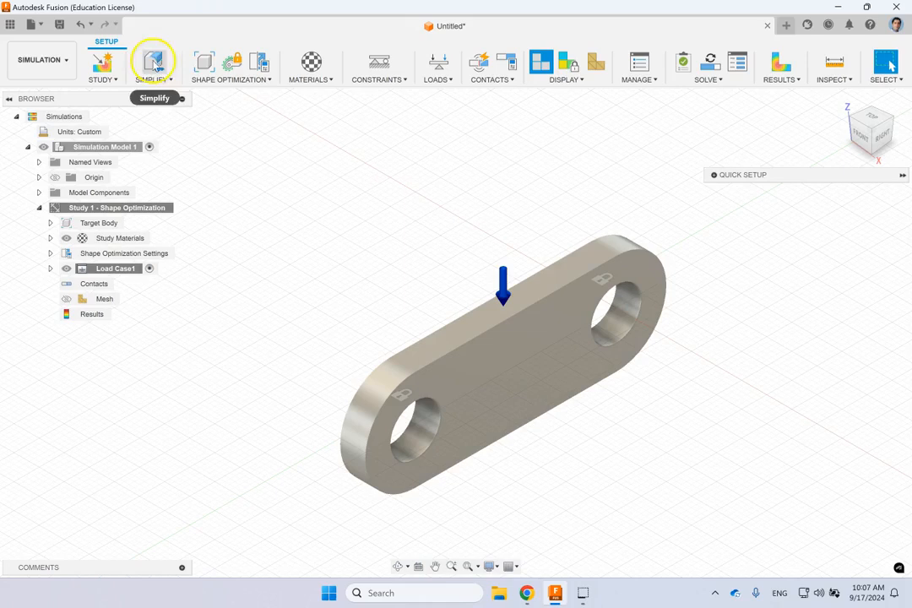
pyautogui.moveTo(175, 65)
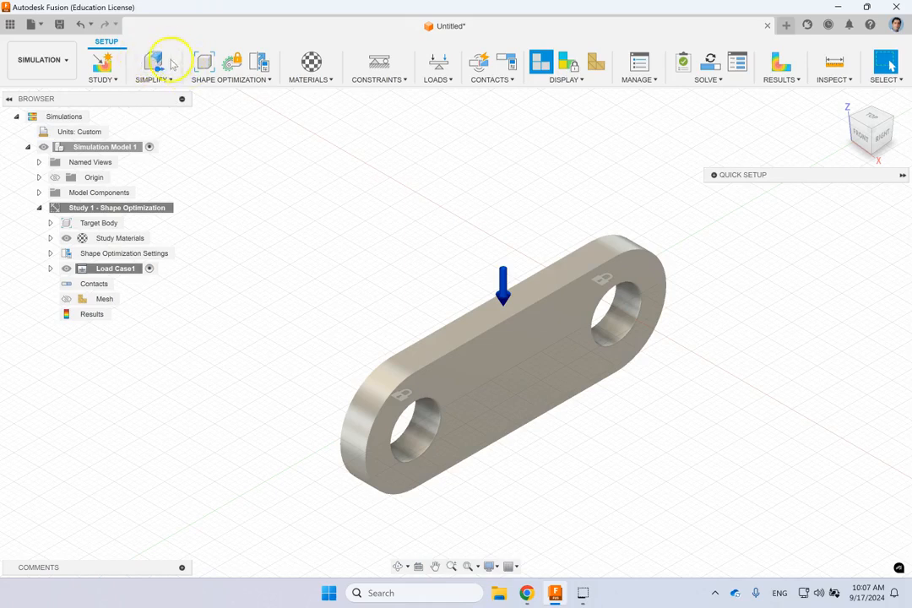
pyautogui.moveTo(334, 136)
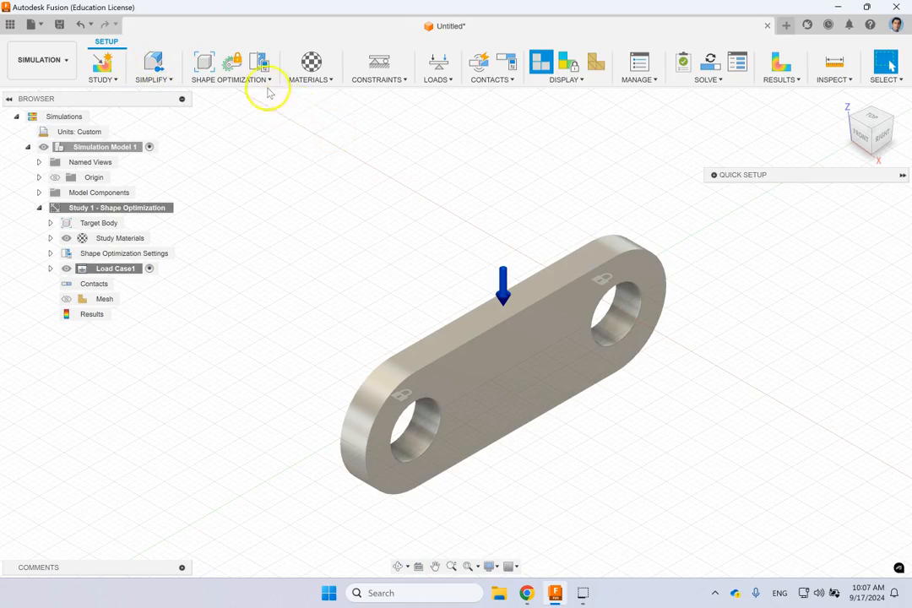
# Set the crank body as the shape optimization Target Body
pyautogui.click(230, 67)
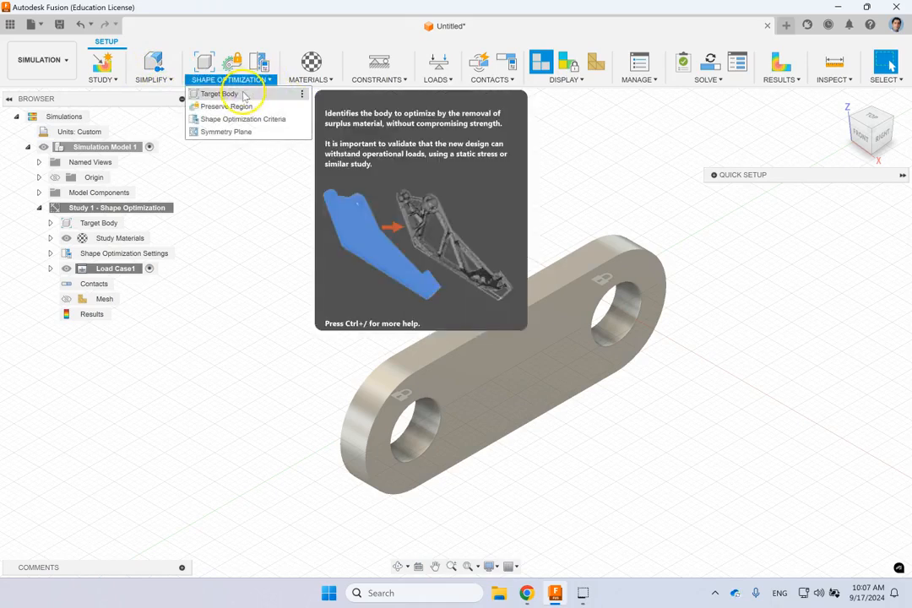
pyautogui.click(217, 93)
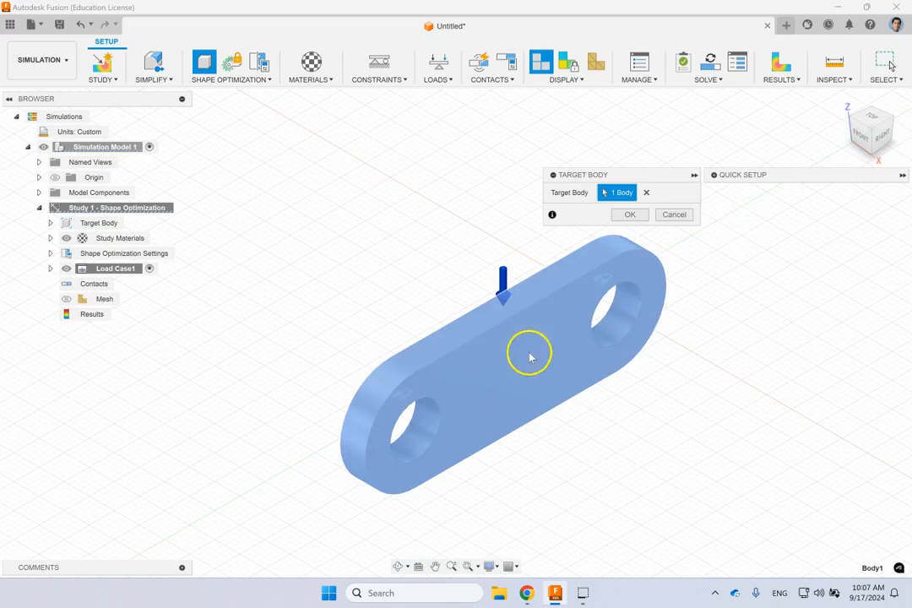
pyautogui.click(629, 214)
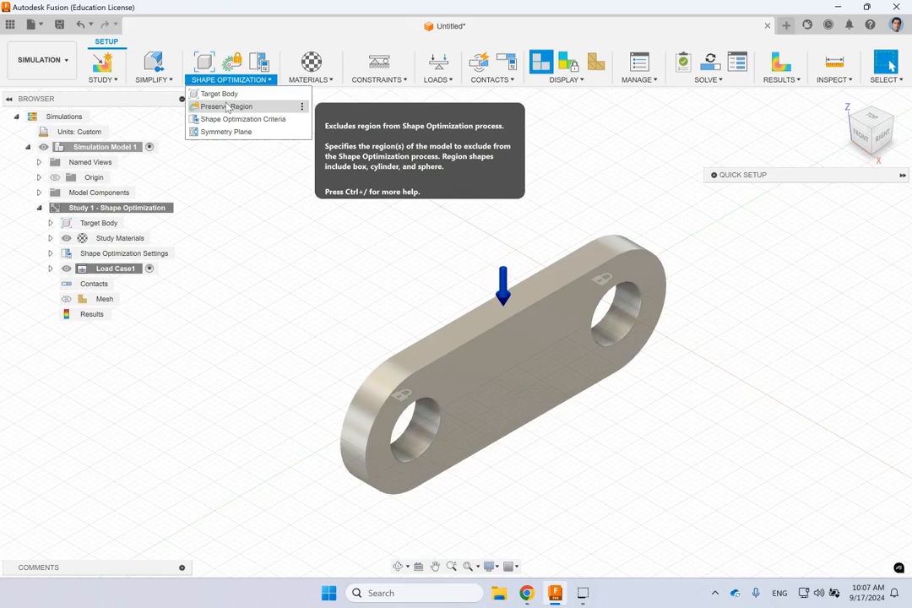
# Add 7 mm radius preserve regions around the left and right holes
pyautogui.click(228, 106)
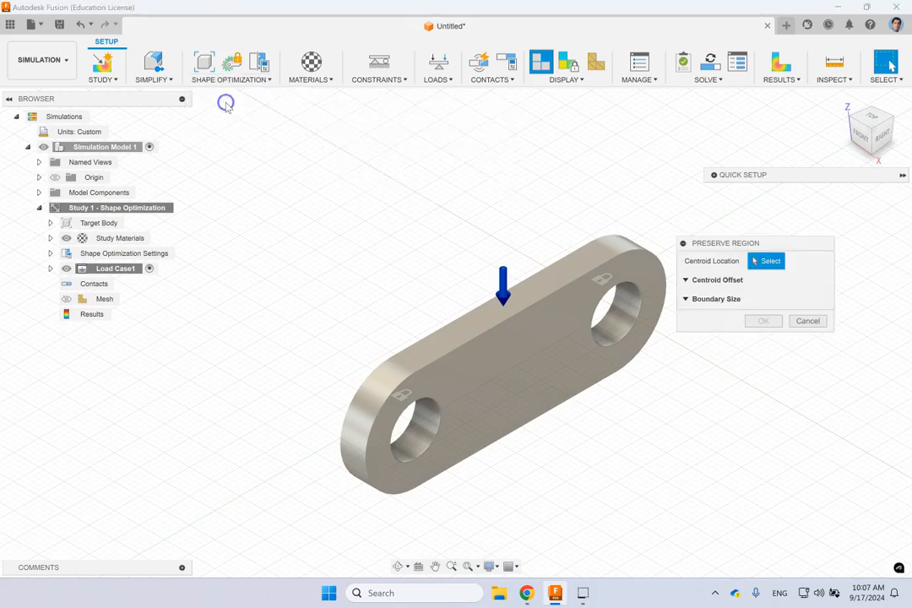
pyautogui.click(405, 431)
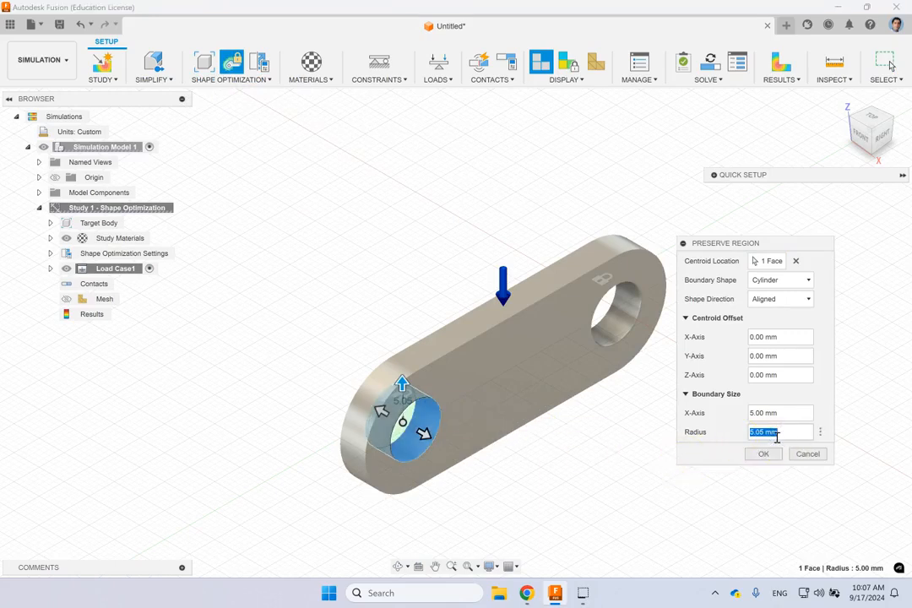
pyautogui.write('7')
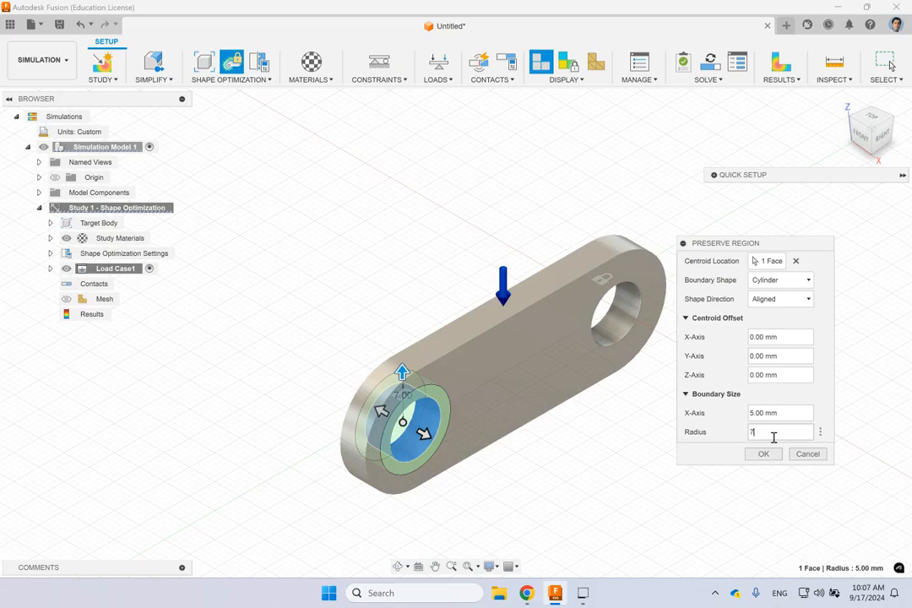
pyautogui.click(765, 454)
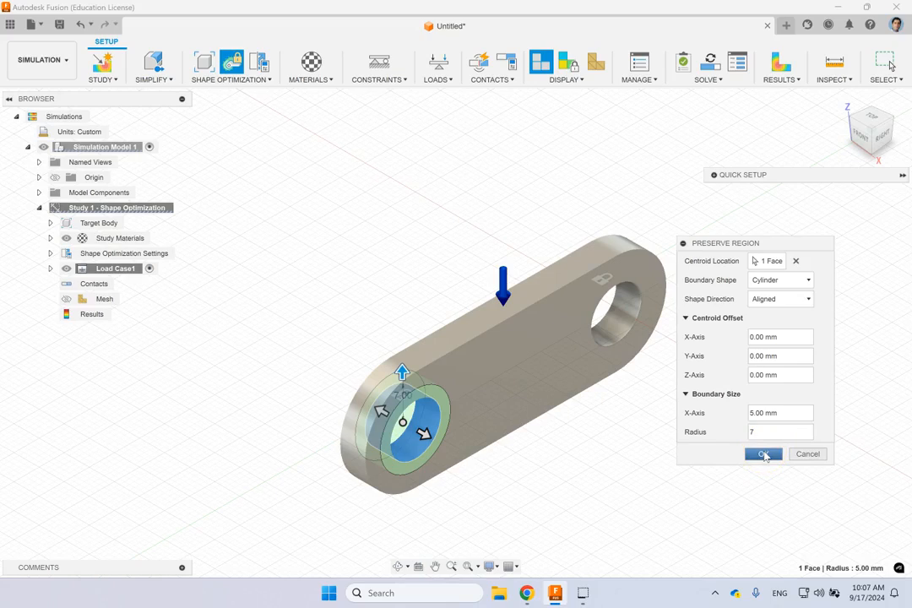
pyautogui.click(763, 453)
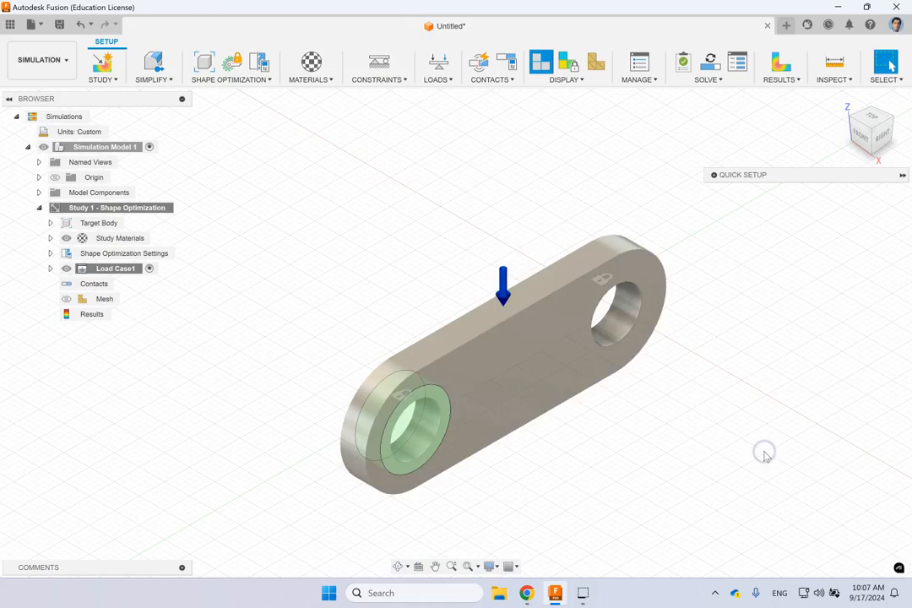
pyautogui.click(232, 66)
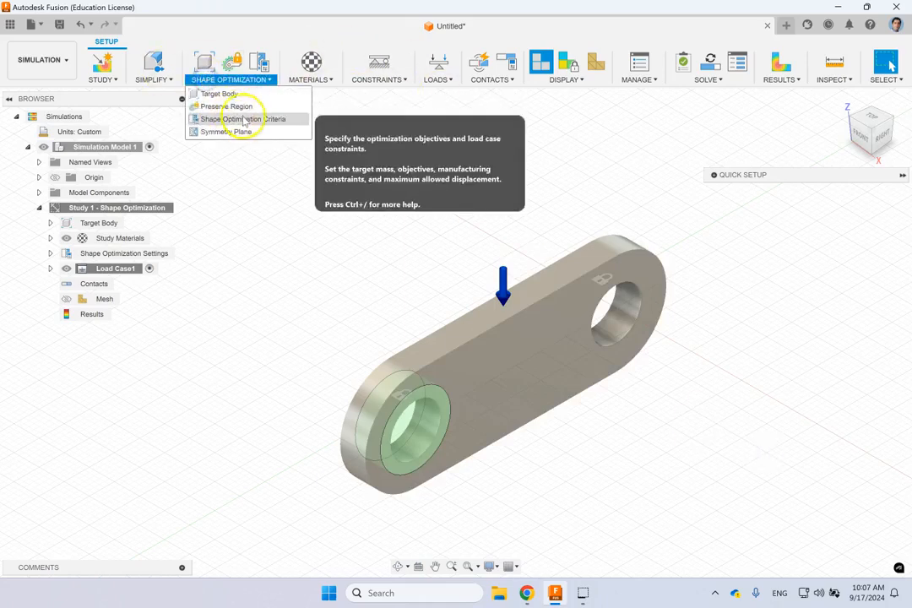
pyautogui.click(225, 106)
pyautogui.write('7')
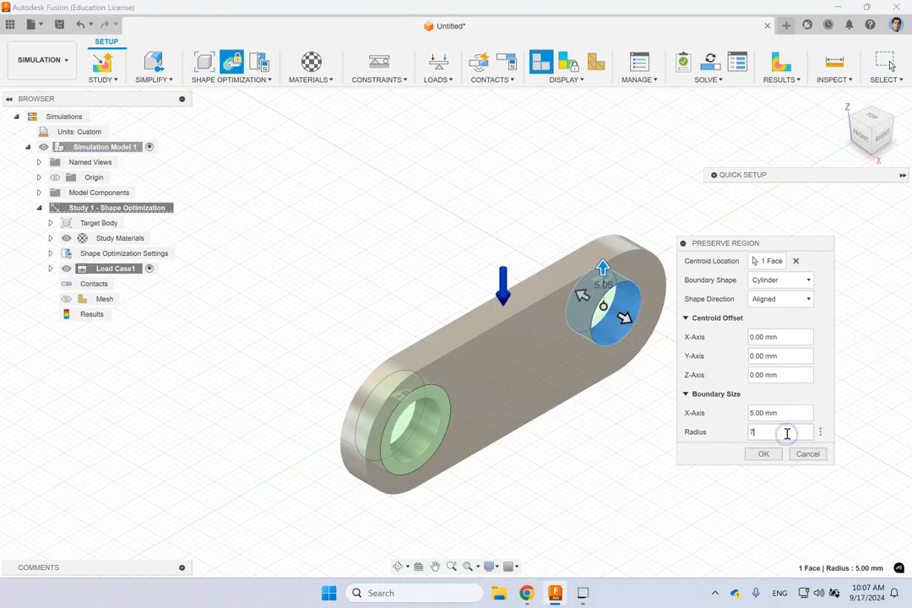
pyautogui.click(763, 454)
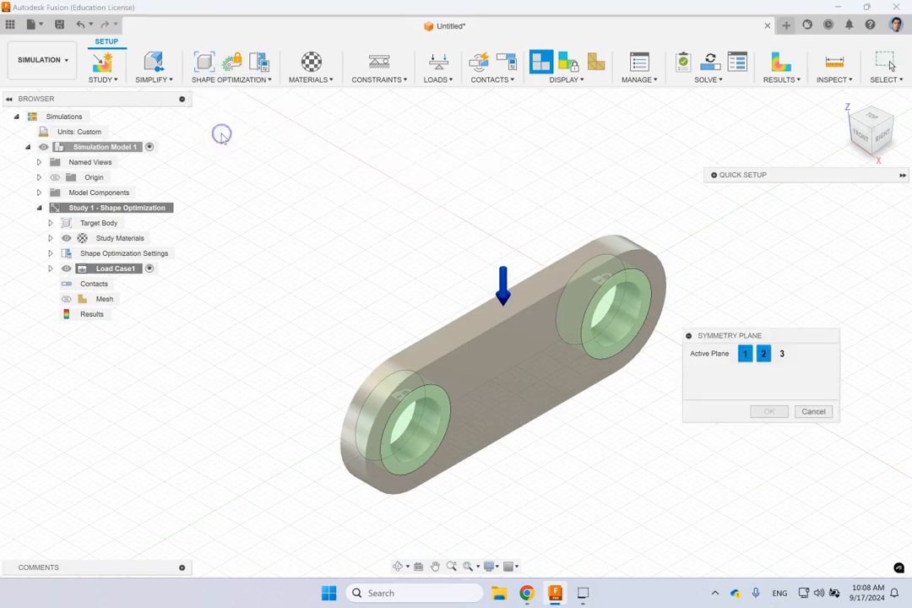
pyautogui.moveTo(252, 190)
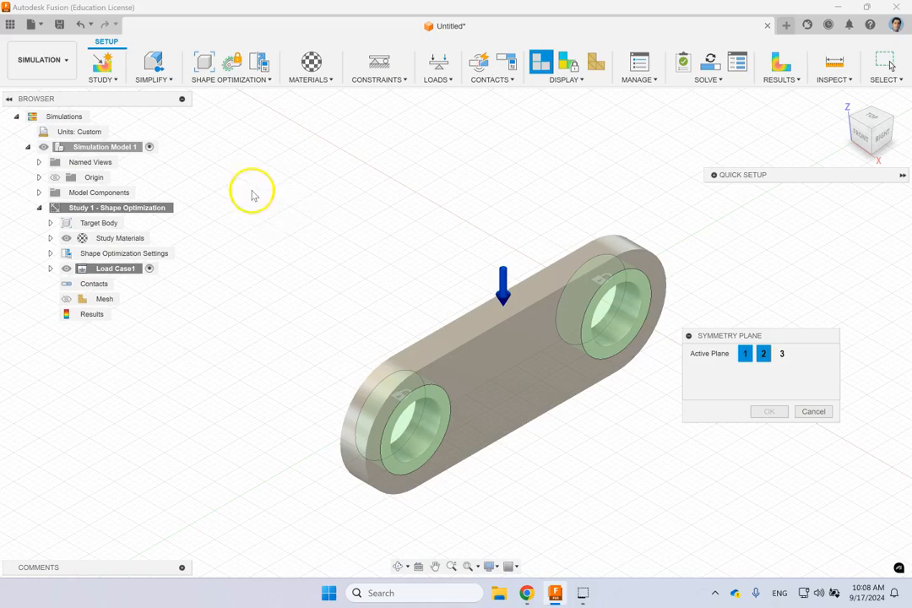
# Add an origin-plane symmetry plane and inspect it under Shape Optimization Settings
pyautogui.click(38, 178)
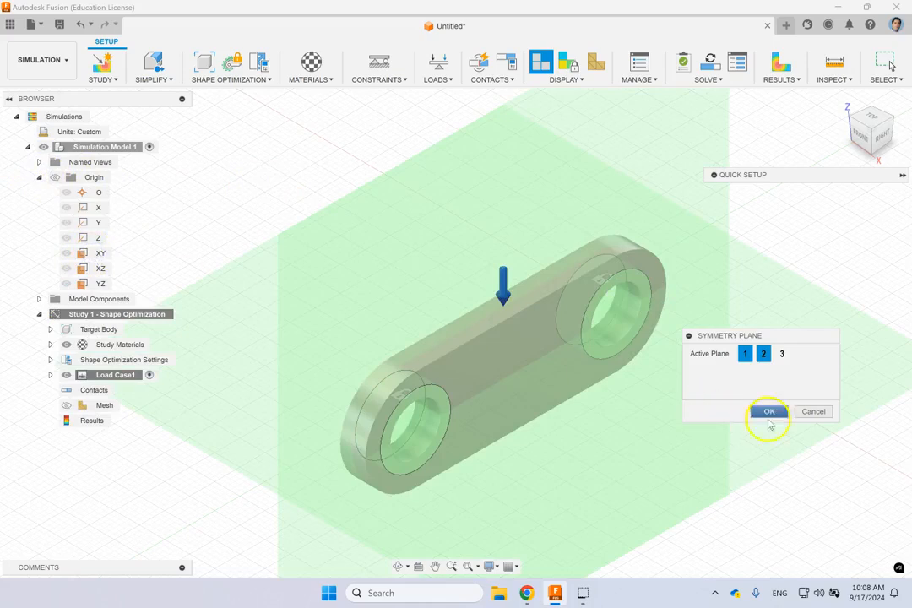
pyautogui.click(769, 412)
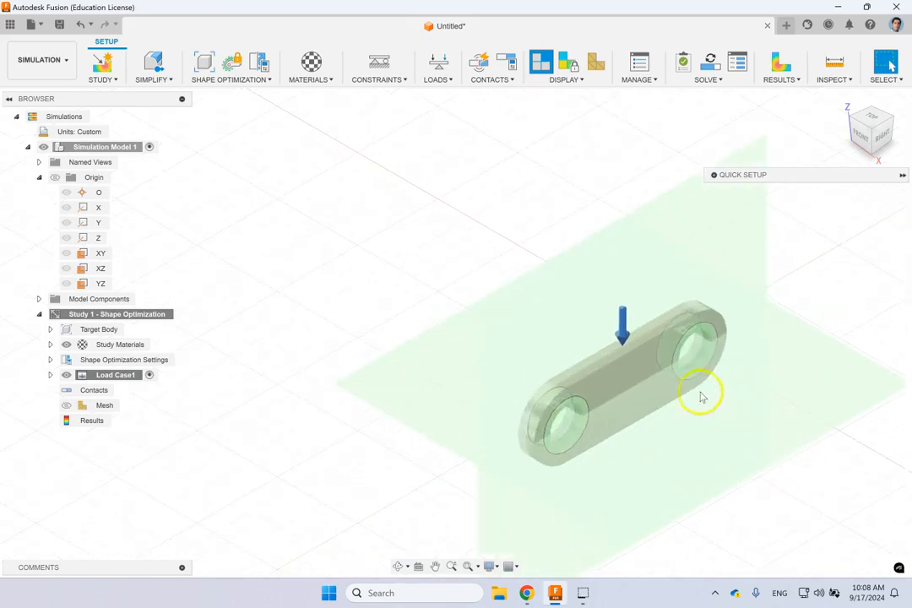
pyautogui.moveTo(701, 397); pyautogui.dragTo(482, 444)
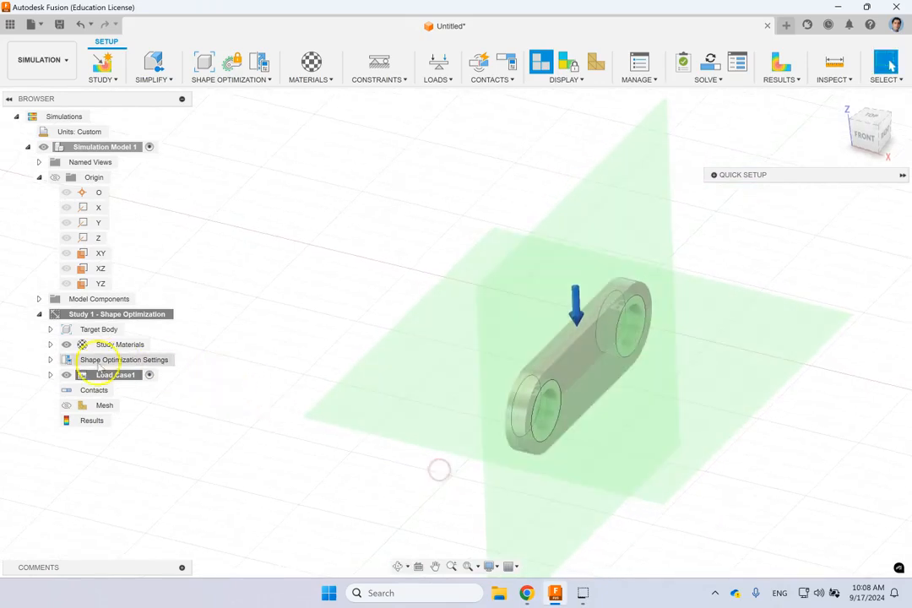
pyautogui.click(49, 360)
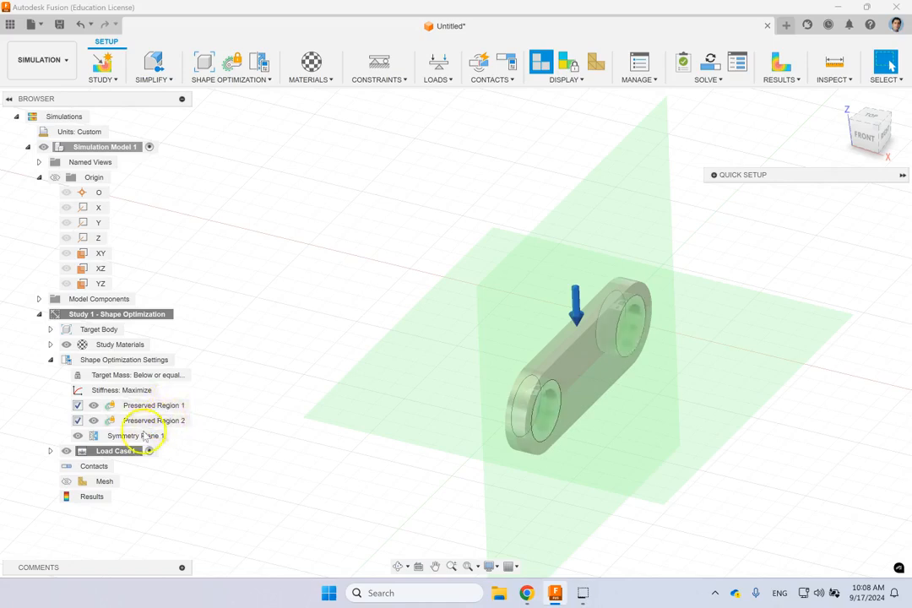
pyautogui.click(139, 436)
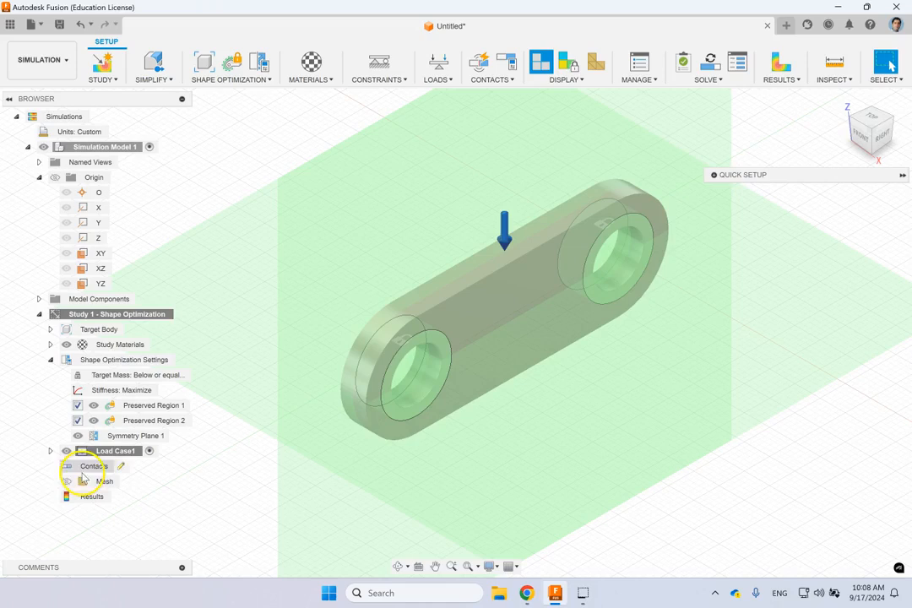
# Display the study mesh on the crank link and open the study Settings
pyautogui.click(104, 481)
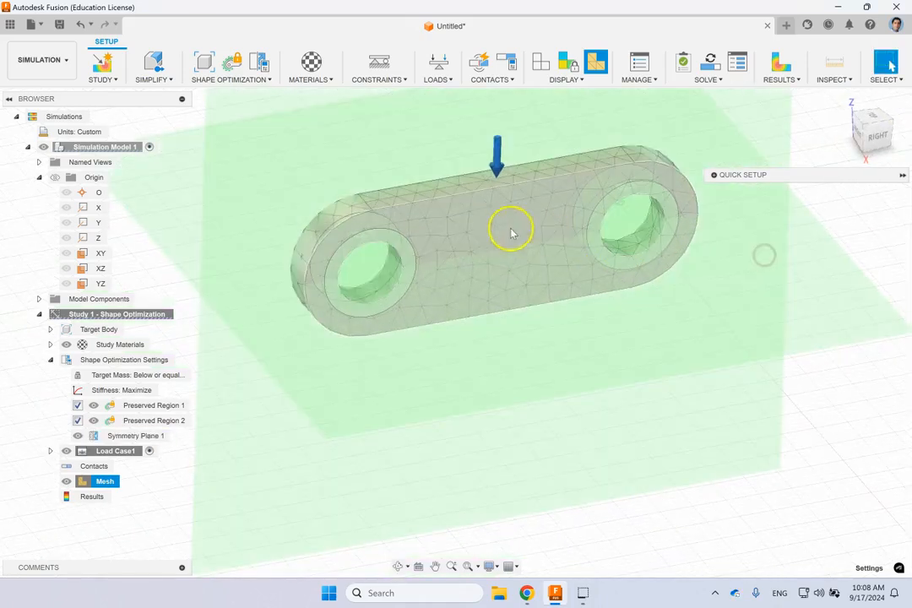
pyautogui.click(135, 435)
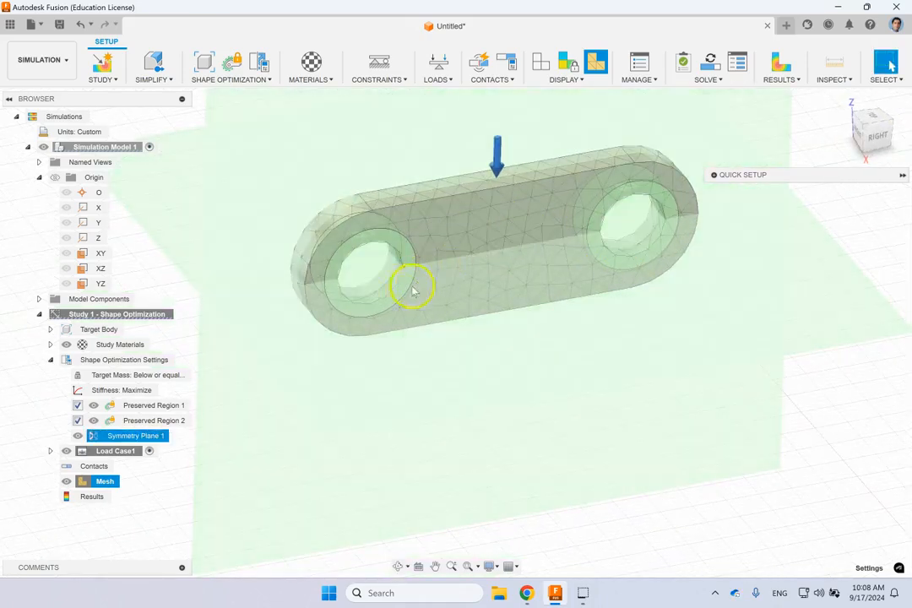
pyautogui.click(153, 405)
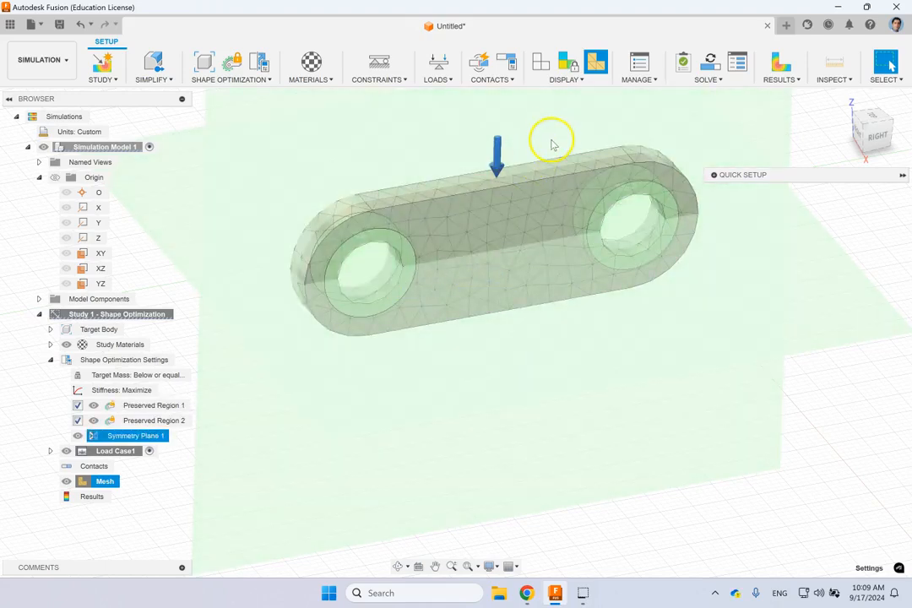
pyautogui.click(565, 68)
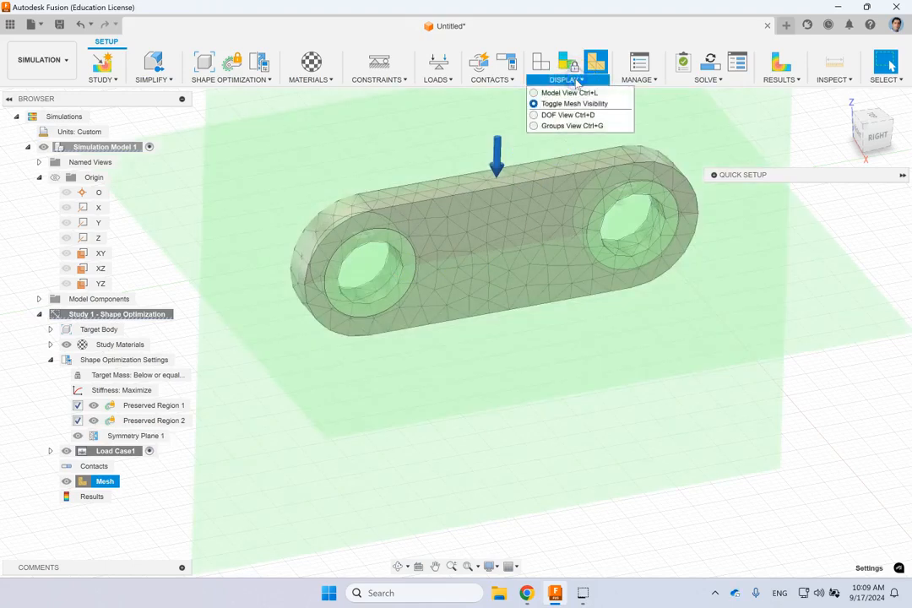
pyautogui.click(639, 68)
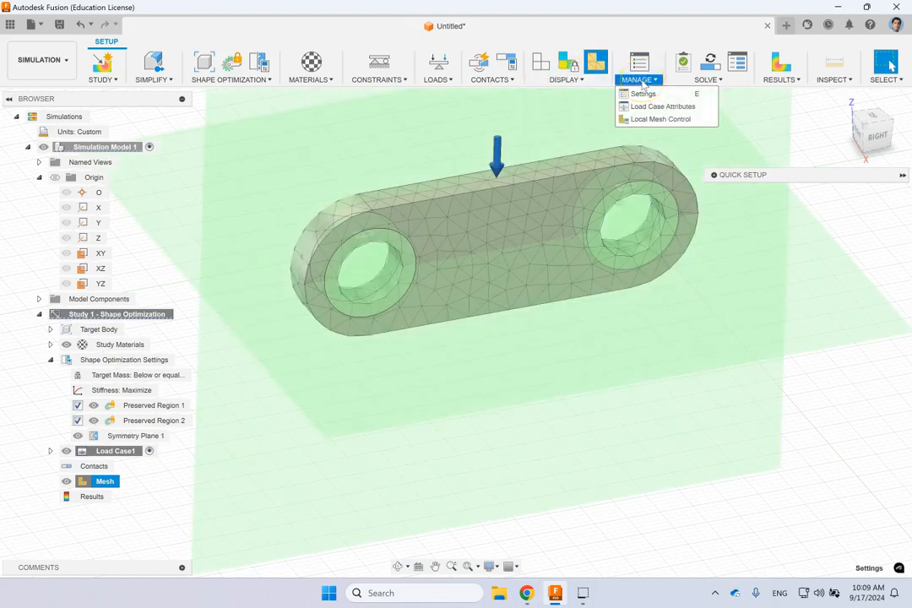
pyautogui.click(641, 93)
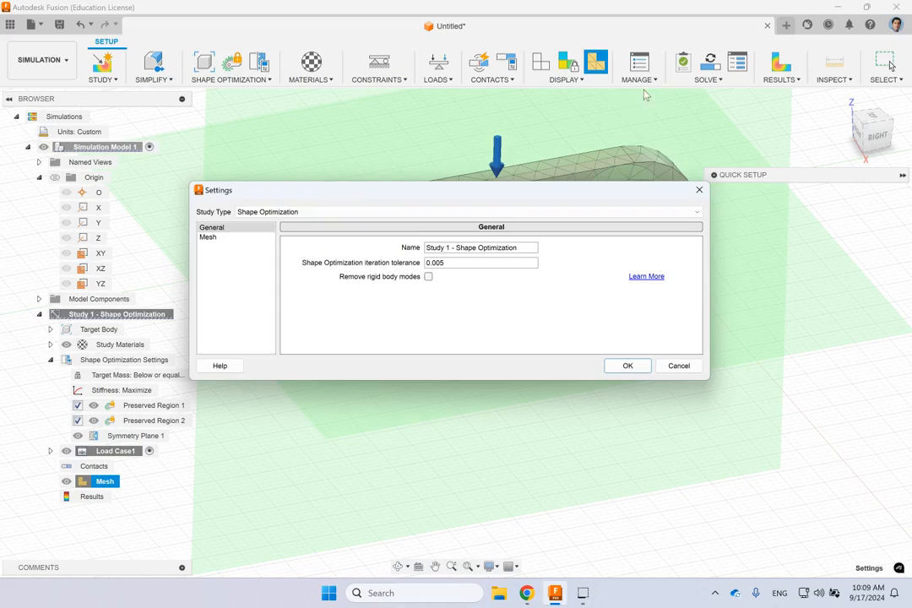
# Set the mesh to Absolute Size 1 and regenerate the mesh
pyautogui.click(208, 237)
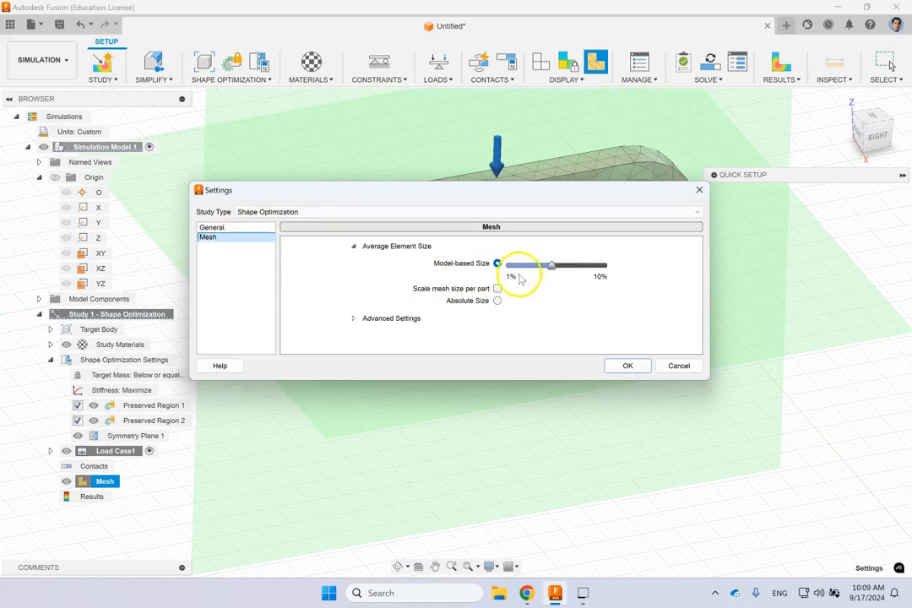
pyautogui.click(497, 280)
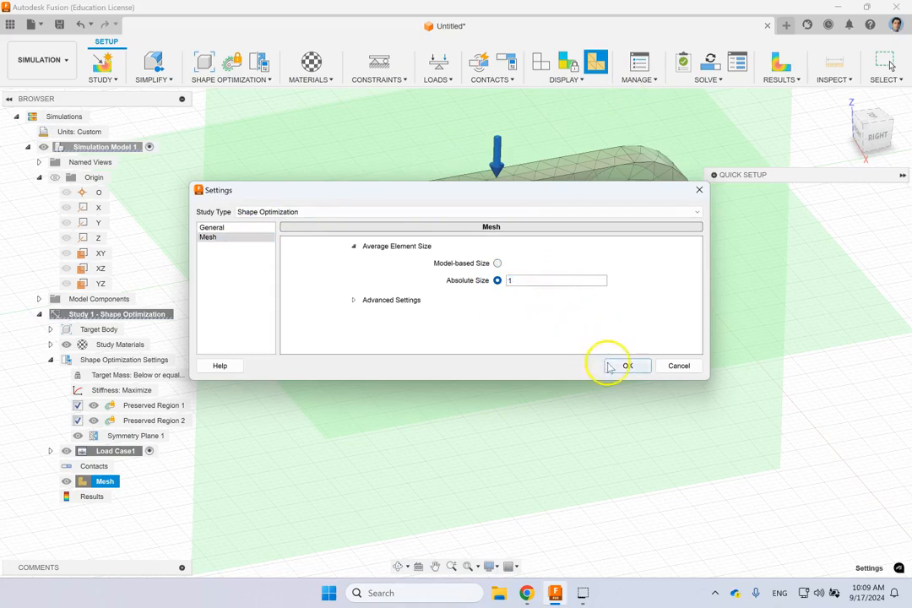
pyautogui.click(626, 365)
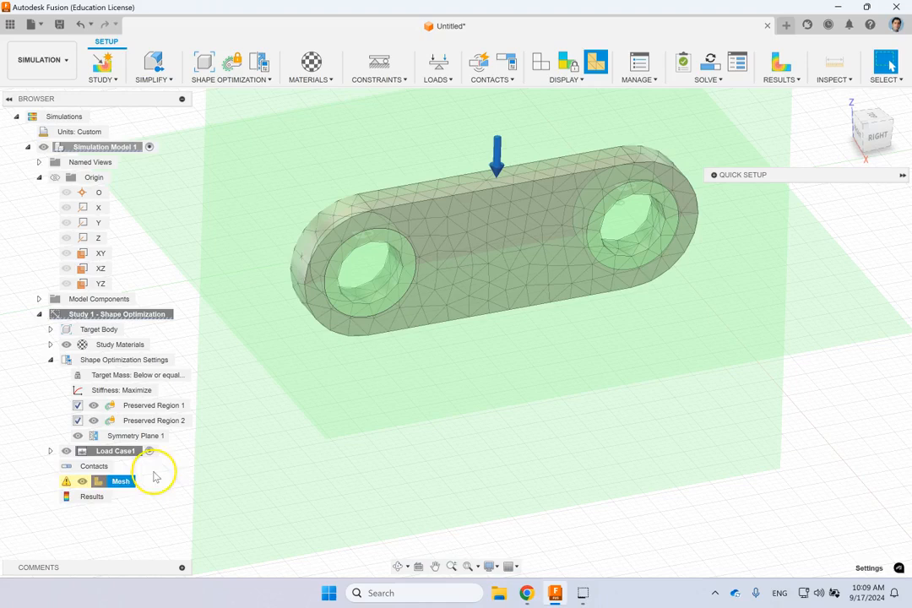
pyautogui.rightClick(121, 481)
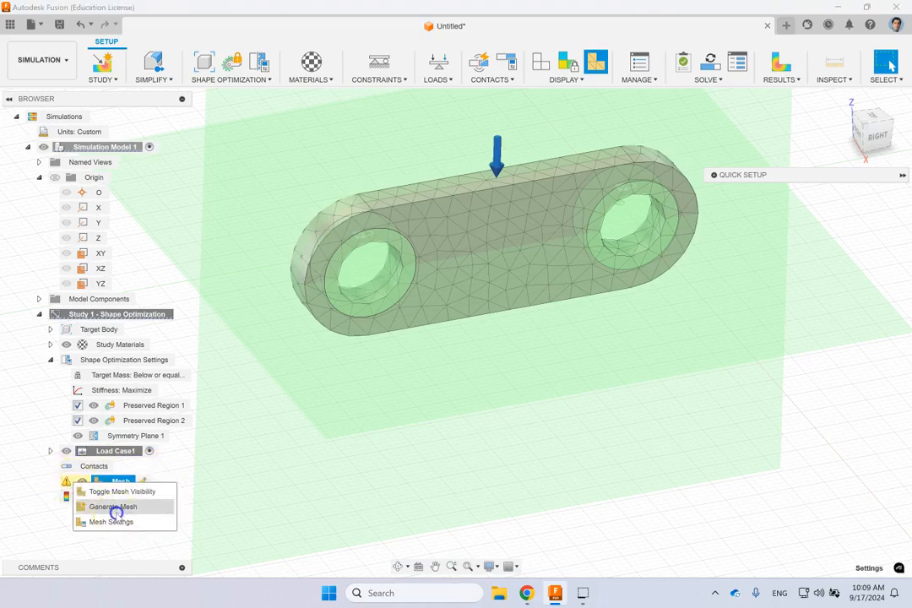
pyautogui.click(109, 505)
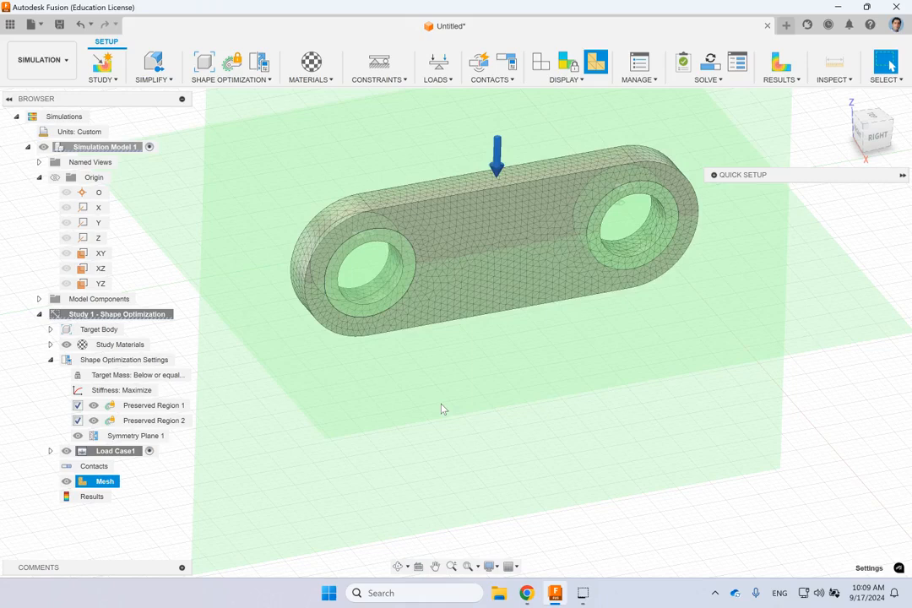
pyautogui.click(135, 436)
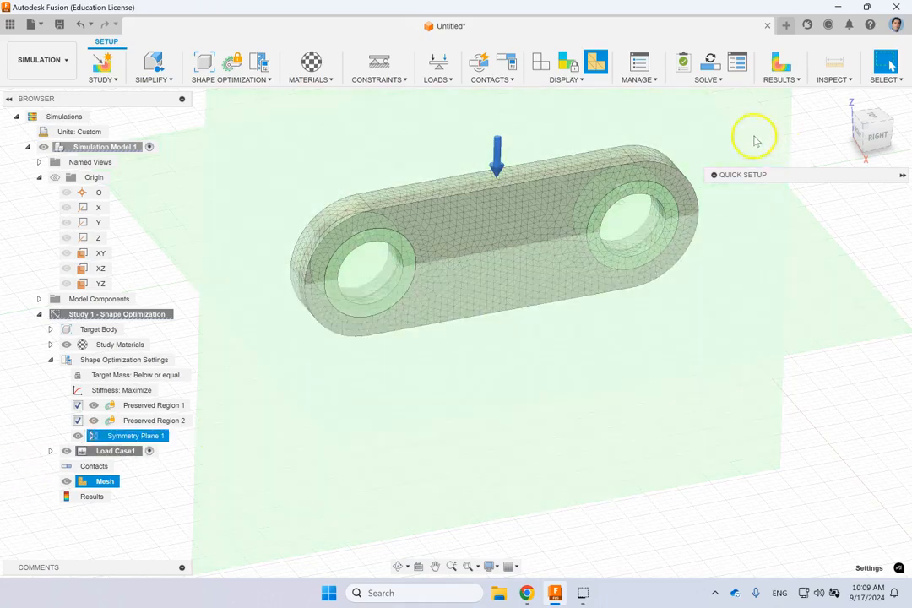
pyautogui.click(702, 62)
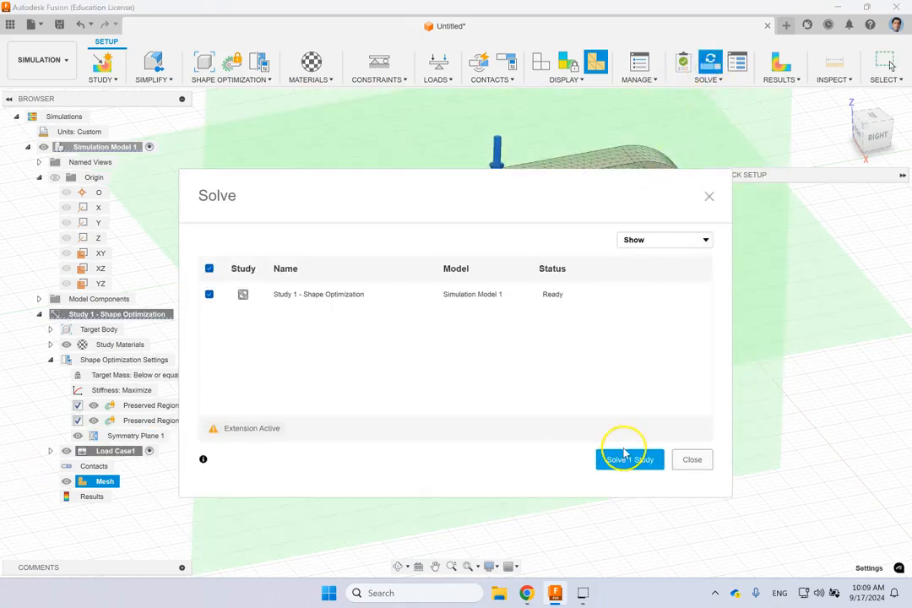
pyautogui.click(629, 460)
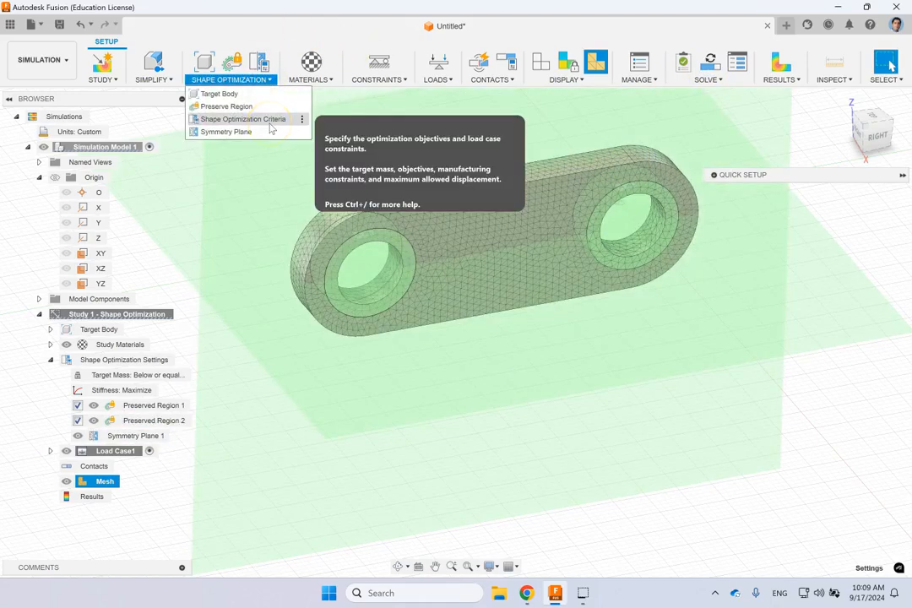
pyautogui.click(243, 118)
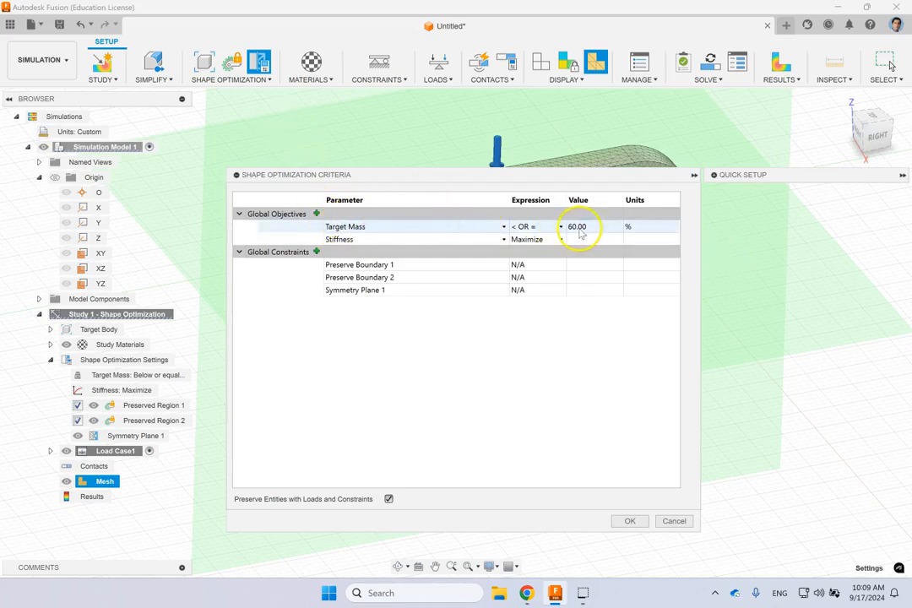
pyautogui.click(579, 226)
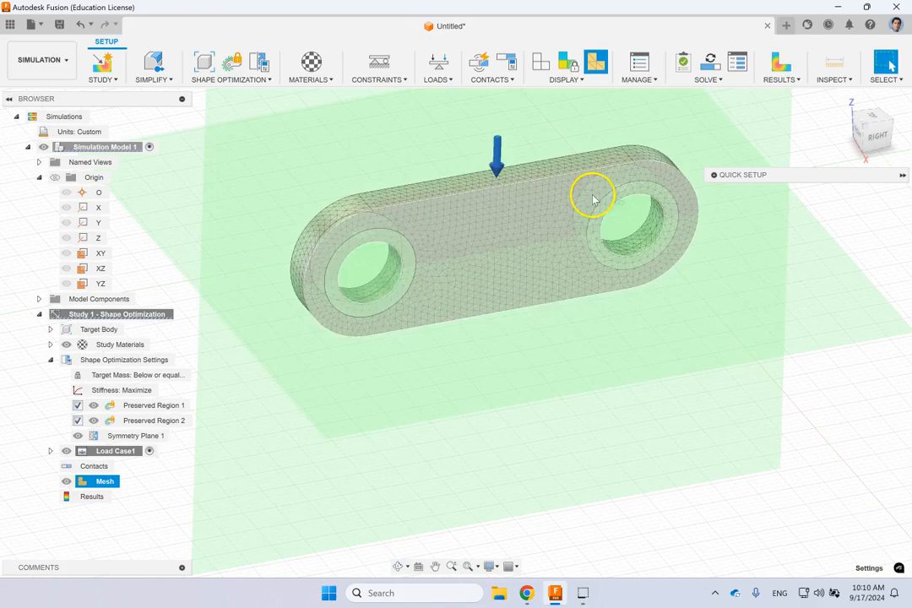
pyautogui.click(706, 68)
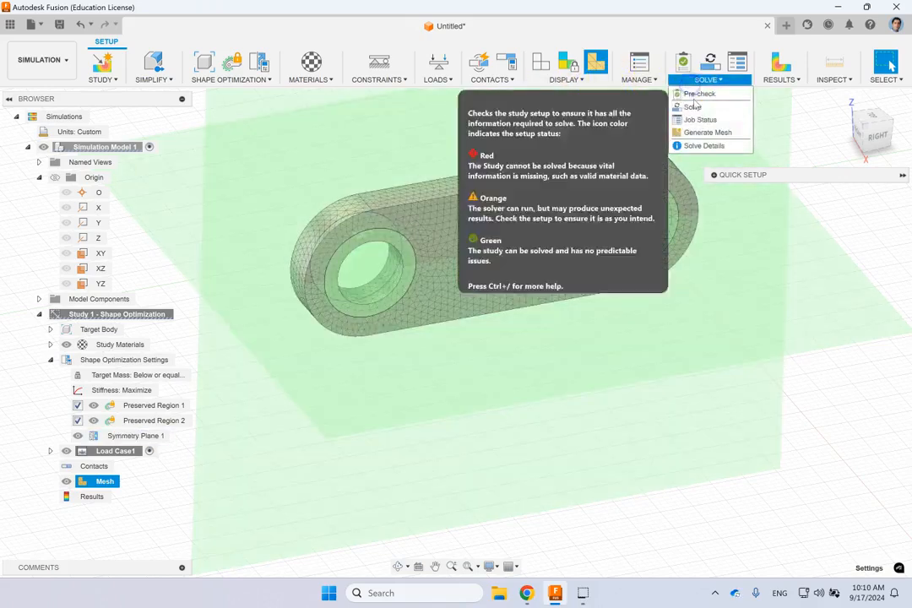
# Solve the study and adjust the legend threshold slider on the result
pyautogui.click(691, 106)
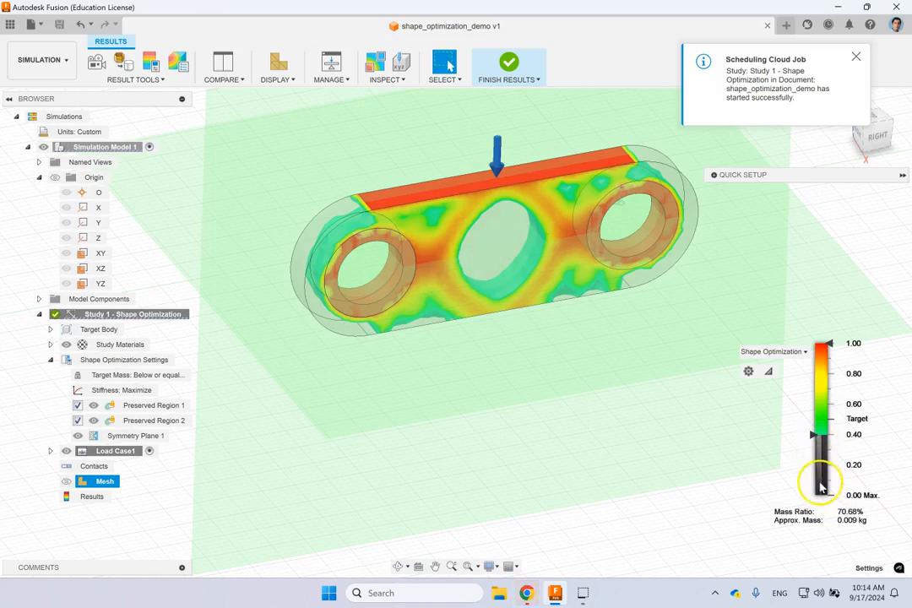
pyautogui.moveTo(819, 482); pyautogui.dragTo(814, 435)
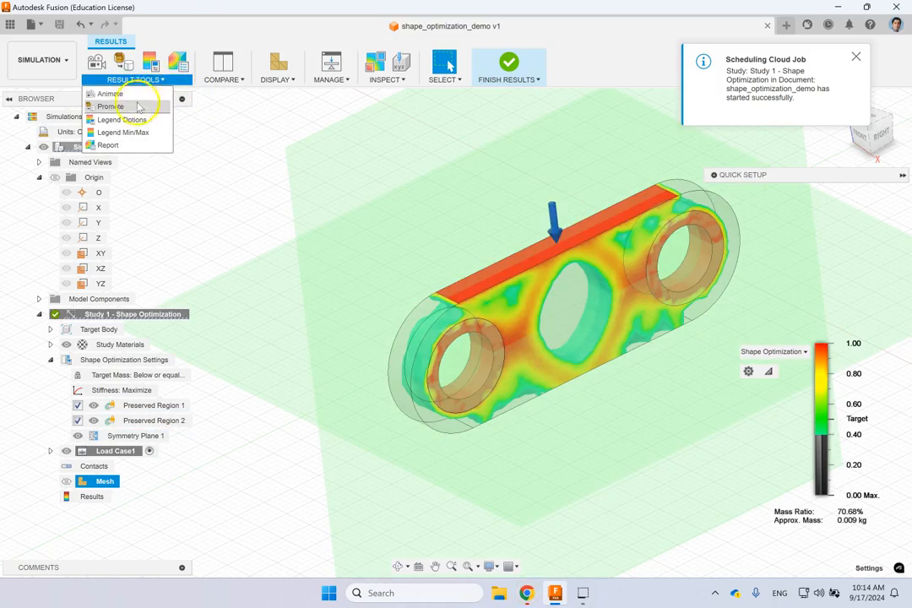
pyautogui.moveTo(109, 106)
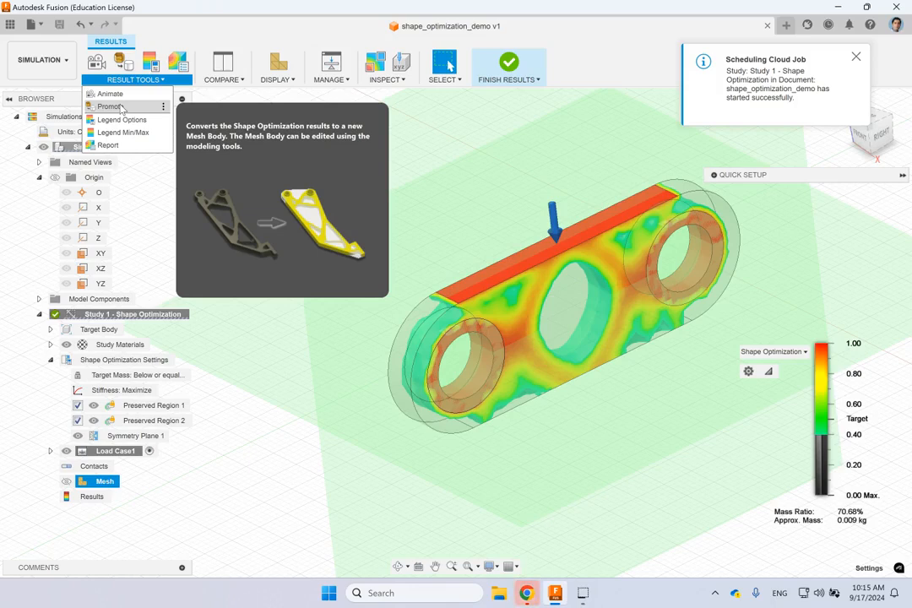
# Promote the optimized result as a mesh object into the Design workspace
pyautogui.click(110, 107)
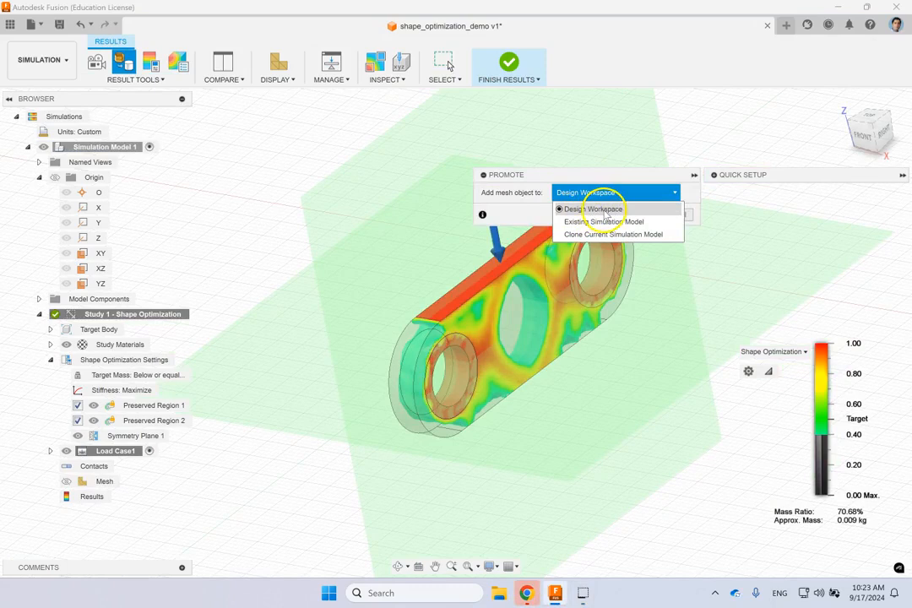
pyautogui.click(595, 208)
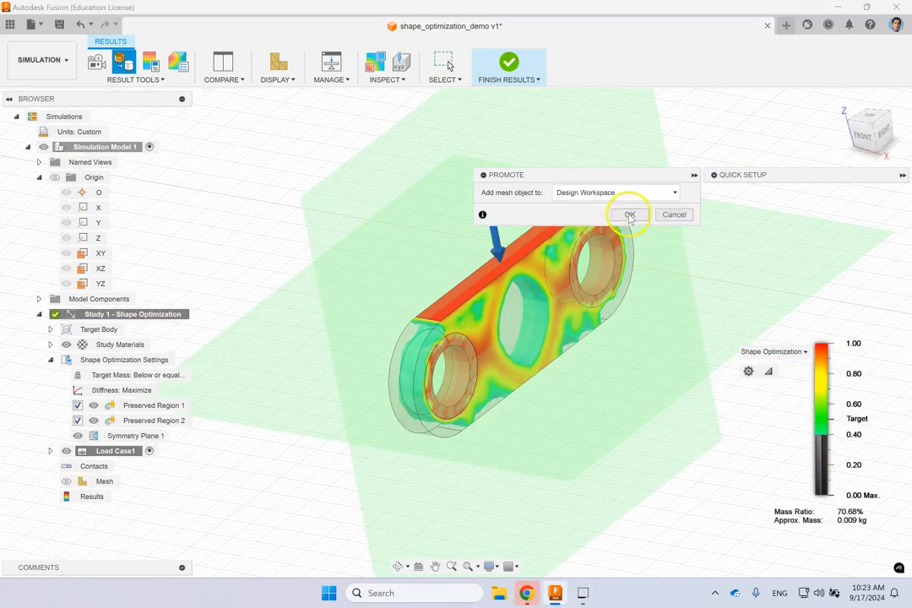
pyautogui.click(628, 214)
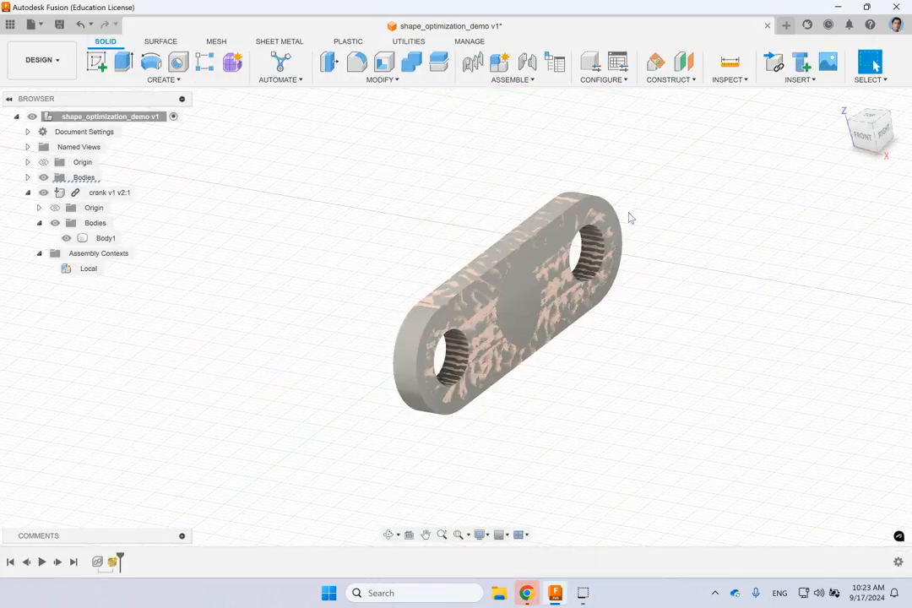
# Select the crank component's Body1 in the browser
pyautogui.click(88, 269)
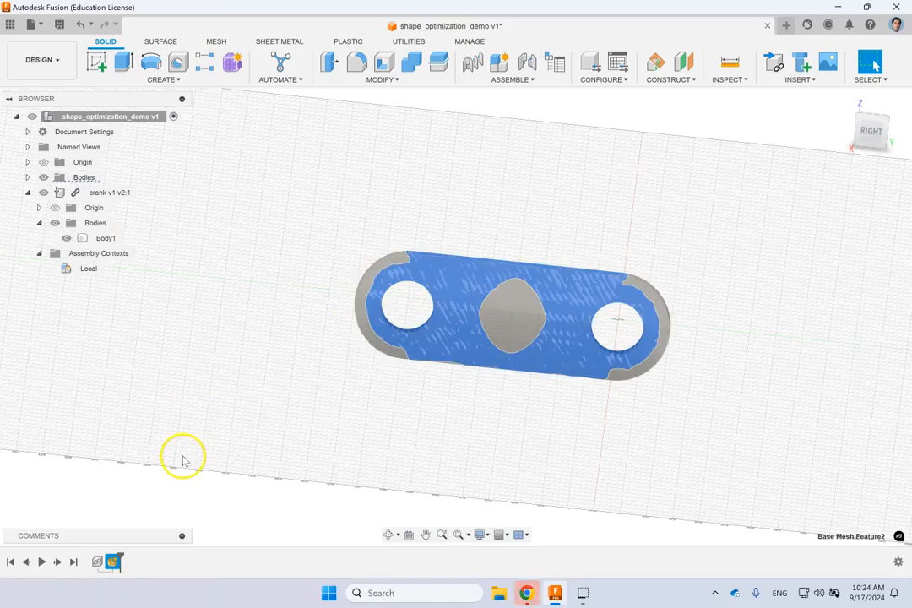
pyautogui.click(108, 193)
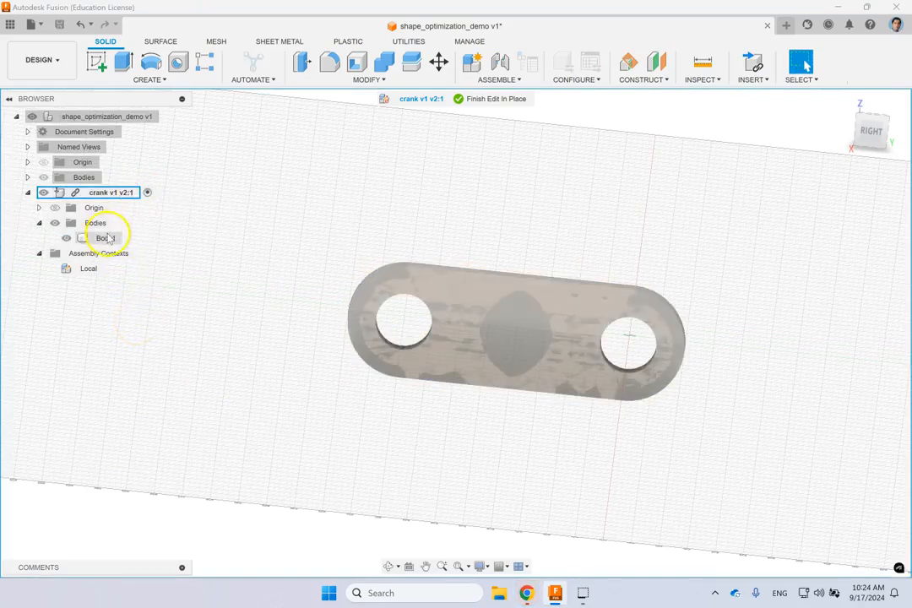
pyautogui.click(104, 238)
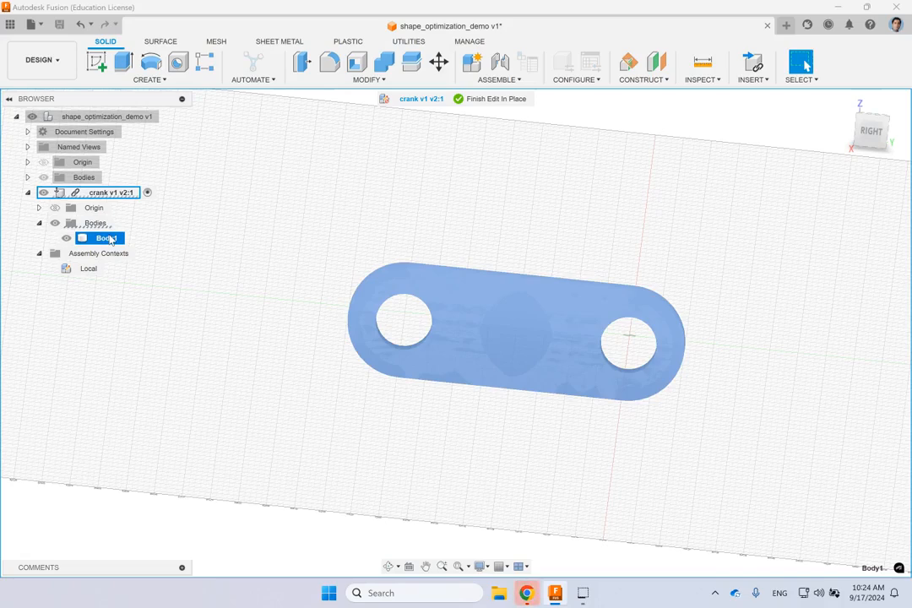
pyautogui.moveTo(104, 62)
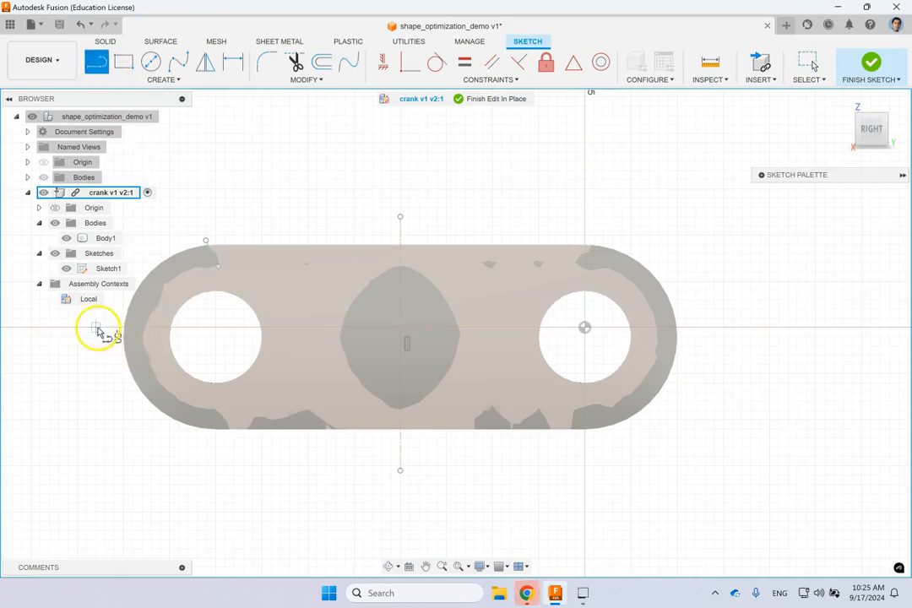
pyautogui.moveTo(215, 341)
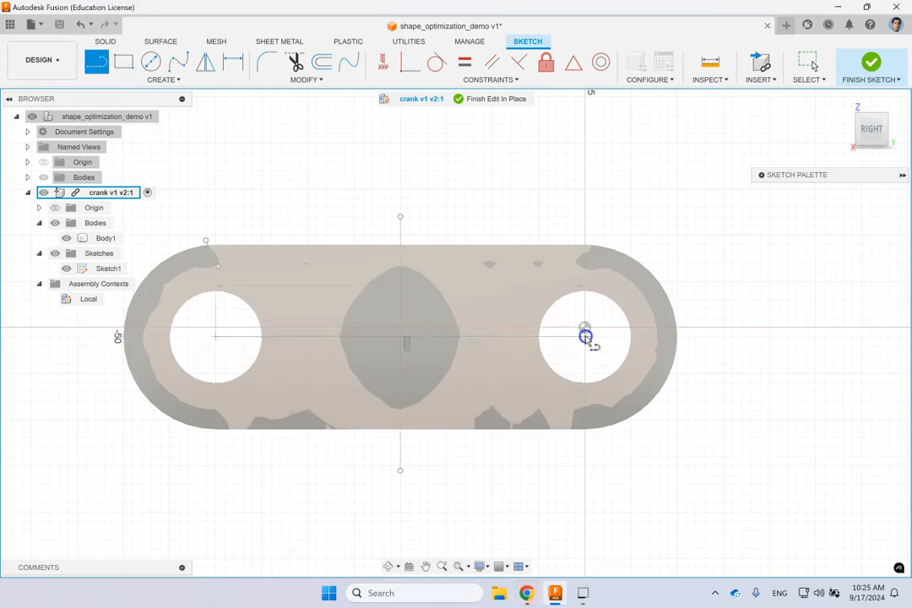
# Draw a construction line joining the two hole centres
pyautogui.moveTo(218, 336); pyautogui.dragTo(585, 336)
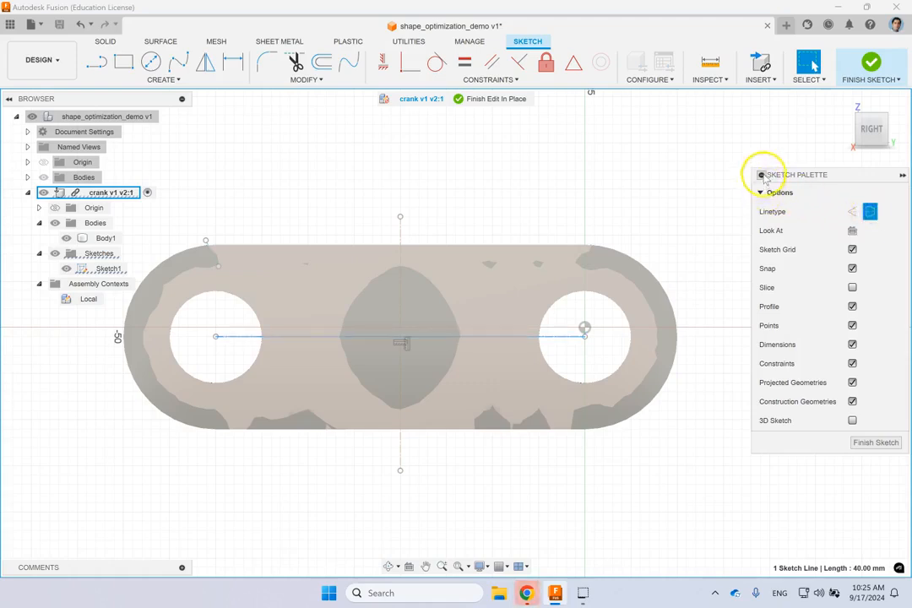
pyautogui.click(762, 175)
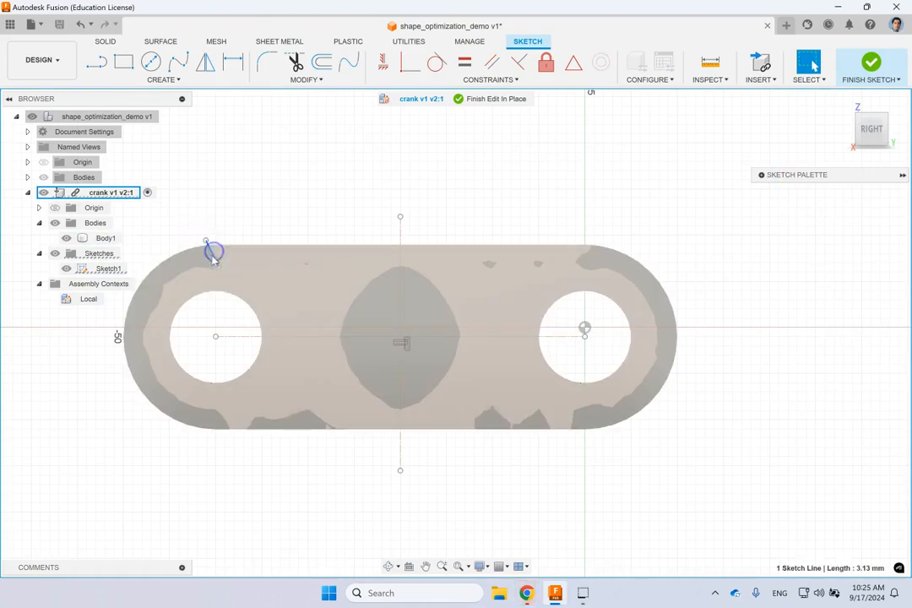
pyautogui.click(202, 62)
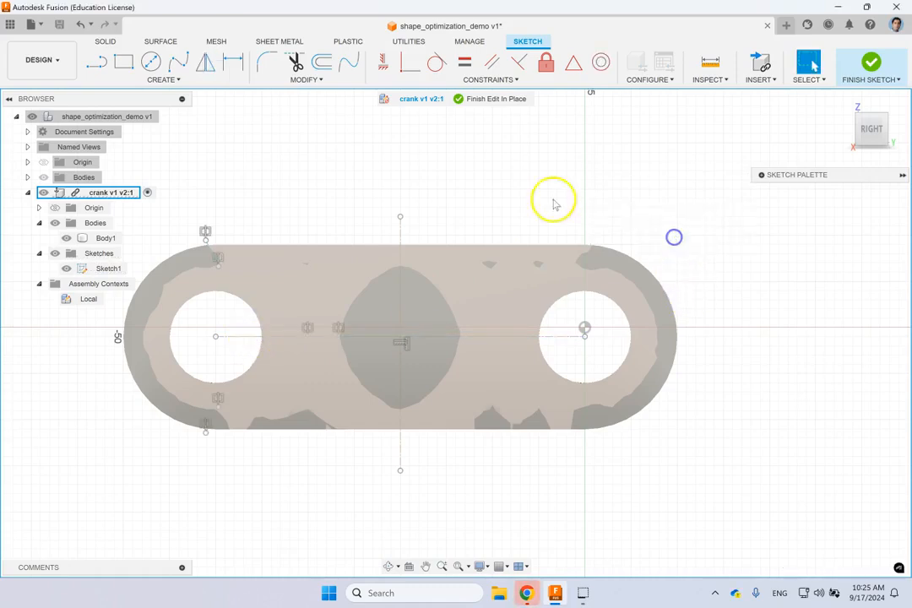
# Sketch the left-end crescent arcs and lines, then mirror them to the right end
pyautogui.click(156, 80)
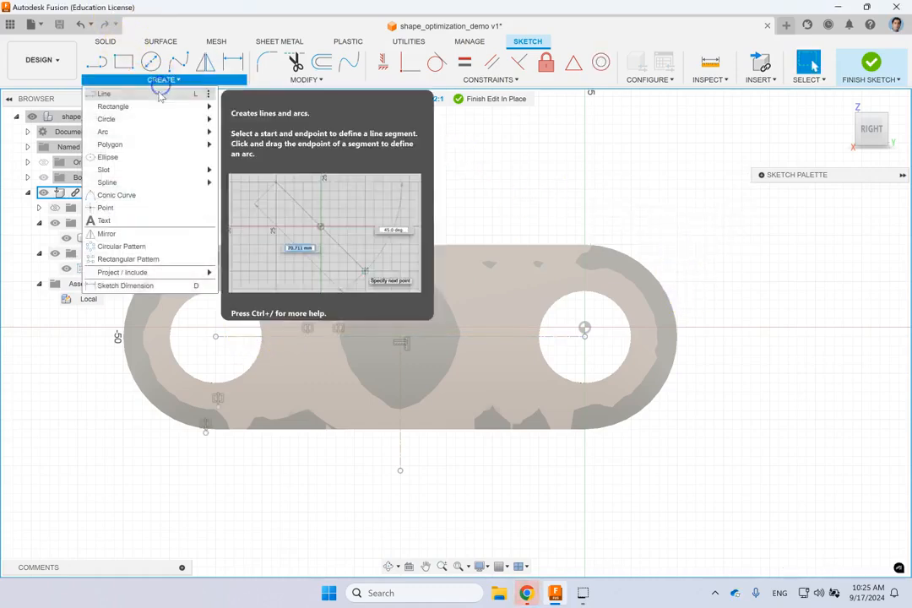
pyautogui.moveTo(102, 132)
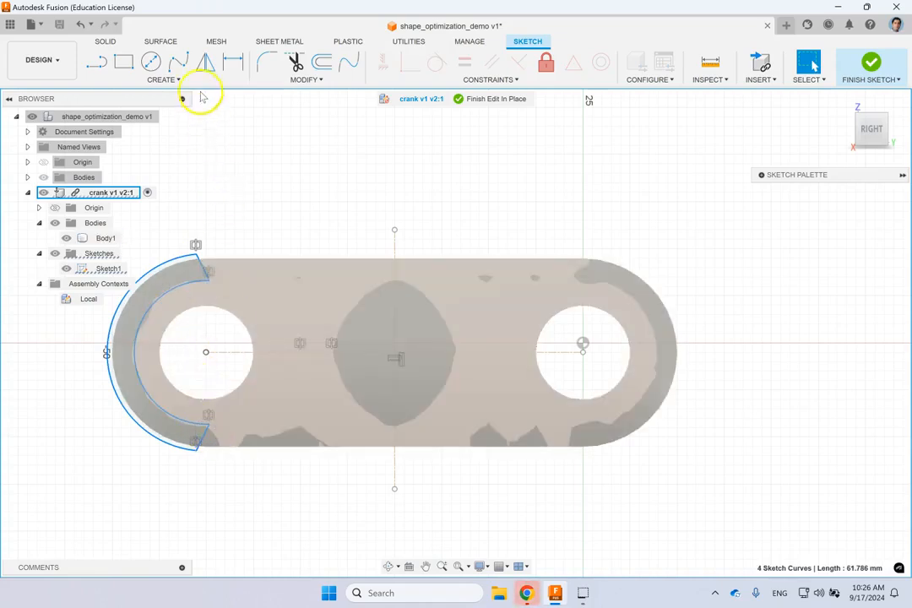
pyautogui.click(207, 62)
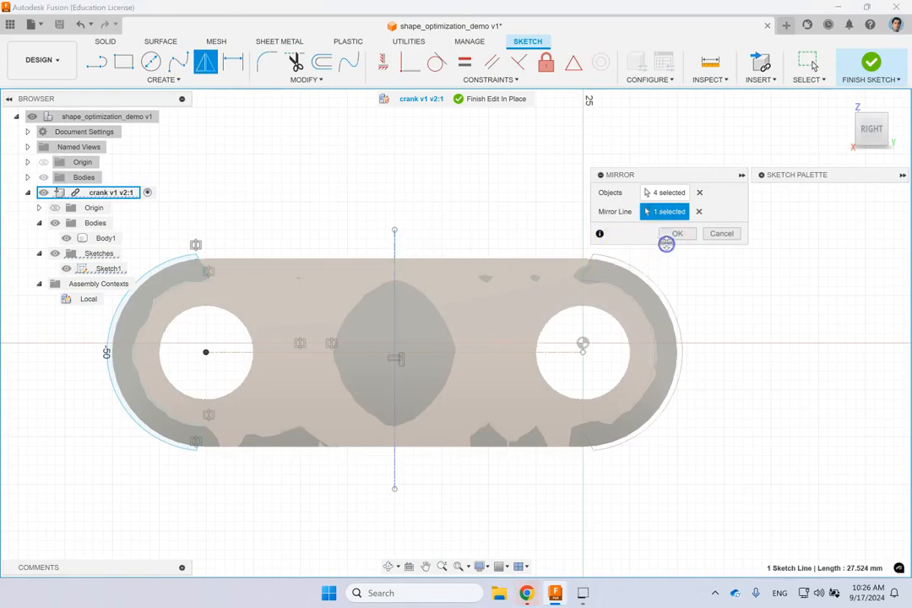
pyautogui.click(677, 233)
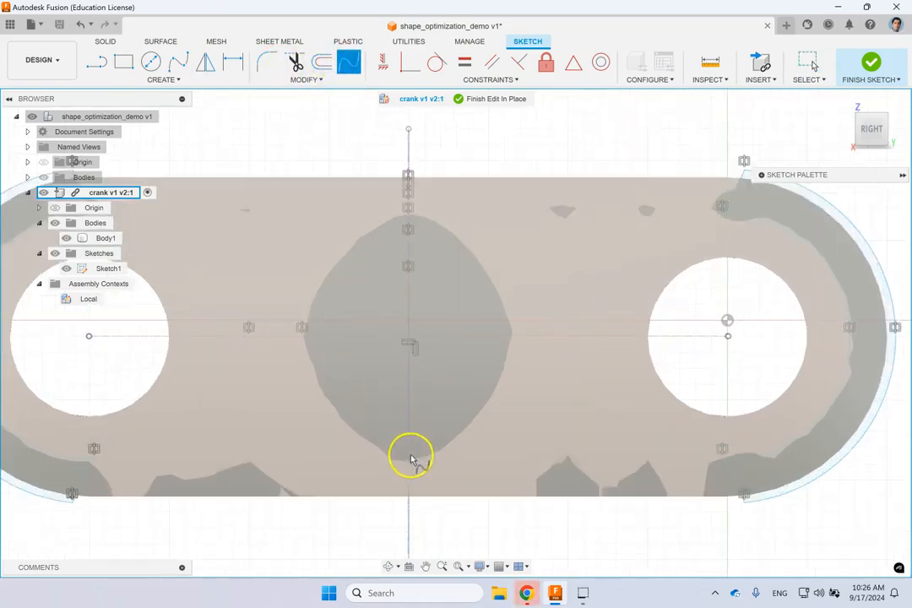
# Trace the central lens opening with a closed spline and finish the sketch
pyautogui.click(304, 79)
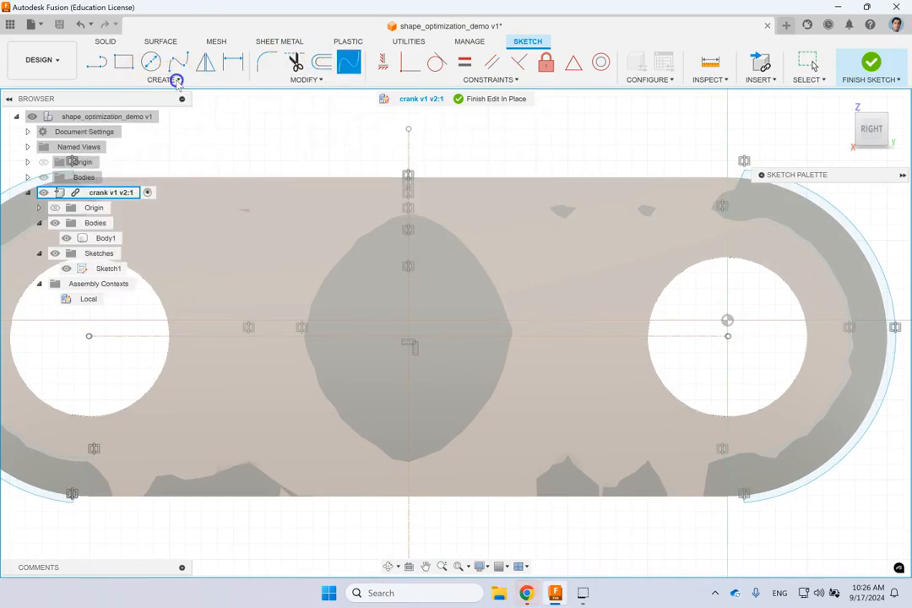
pyautogui.click(163, 81)
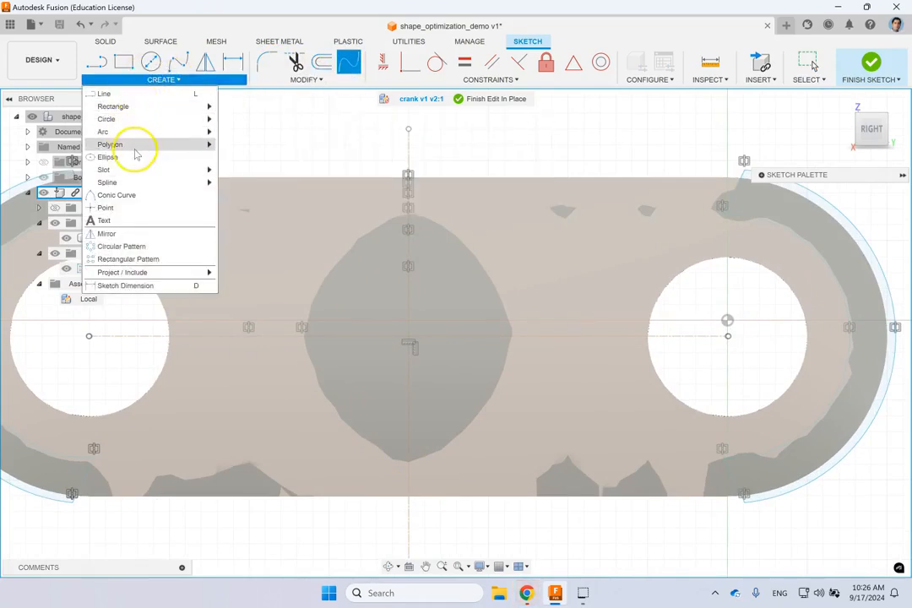
pyautogui.moveTo(140, 182)
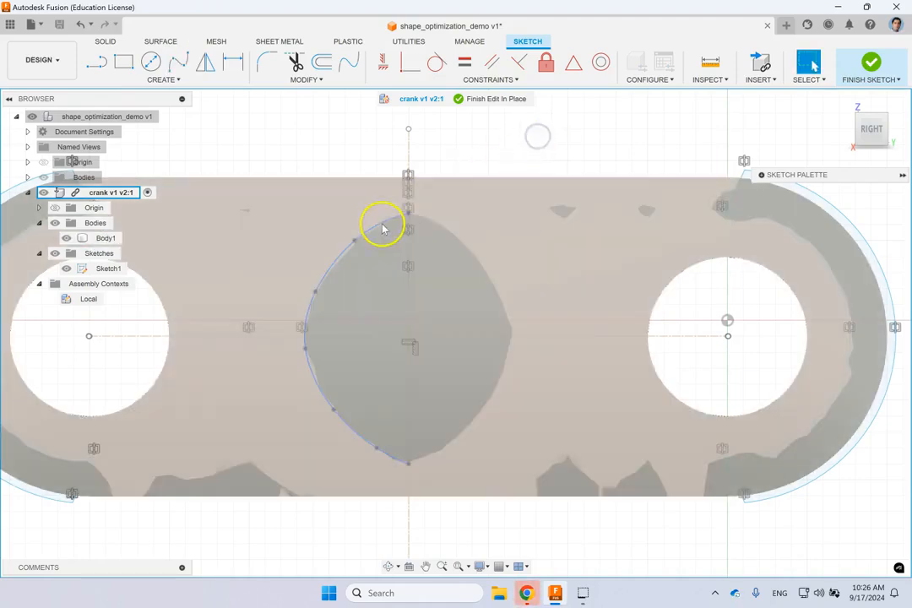
pyautogui.click(200, 59)
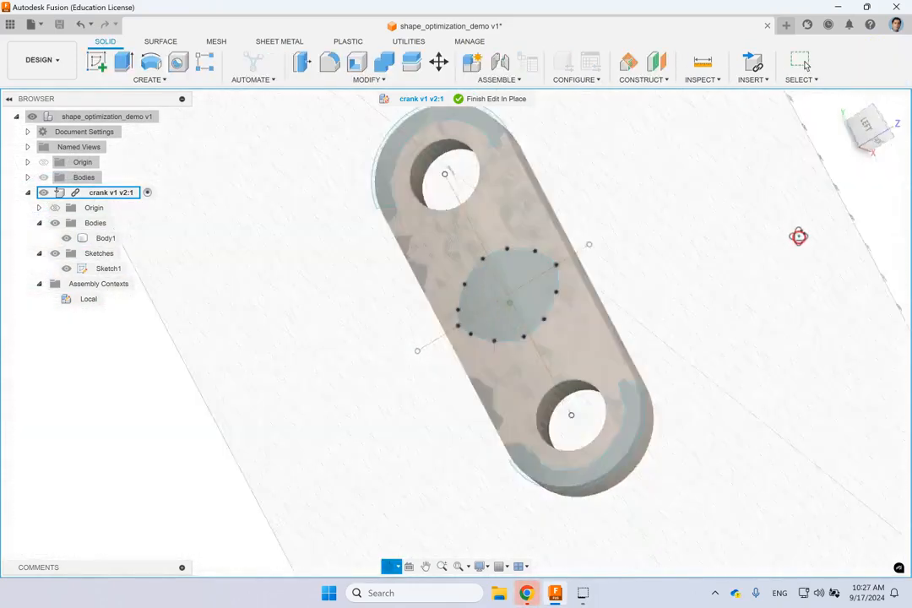
# Extrude-cut the end crescent and central lens profiles through the crank body
pyautogui.click(101, 64)
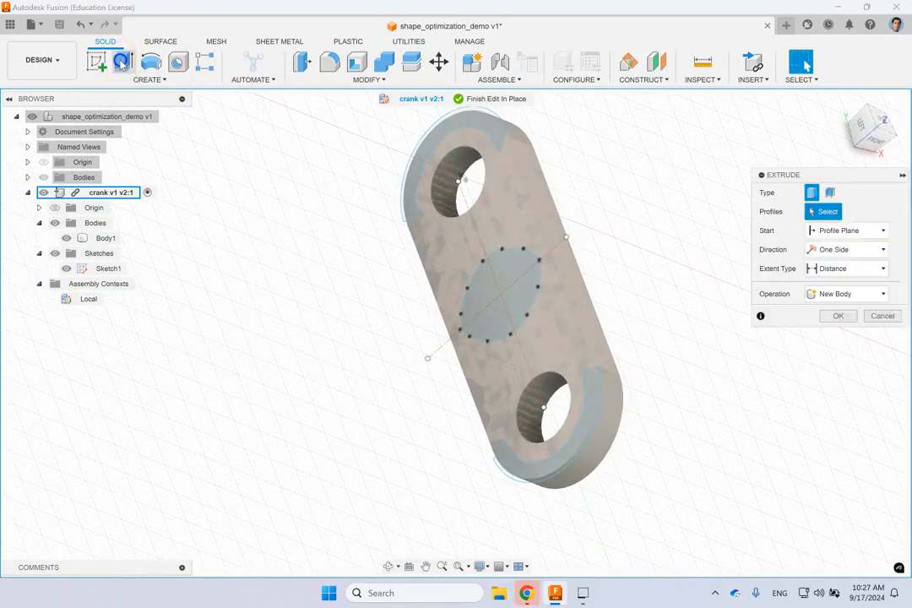
pyautogui.click(847, 319)
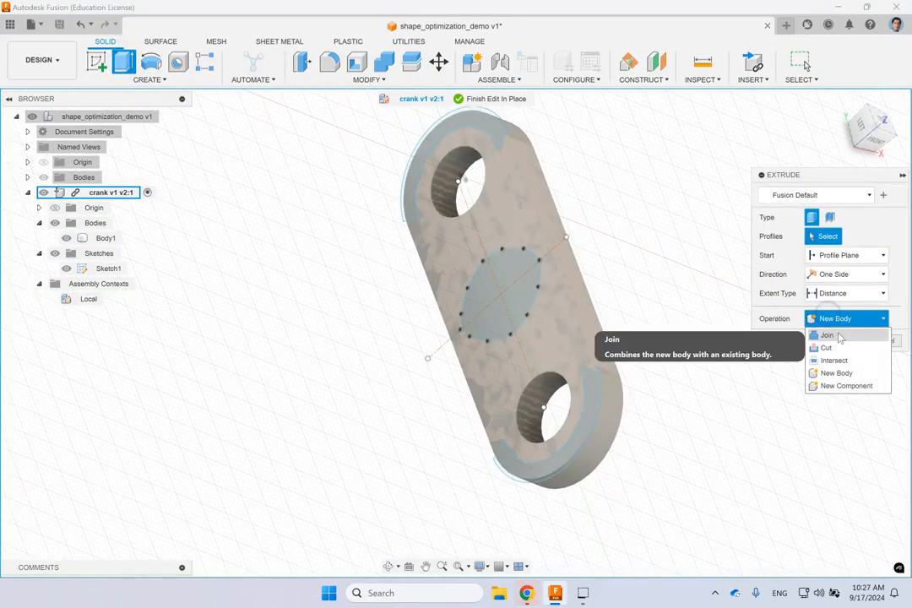
pyautogui.click(826, 346)
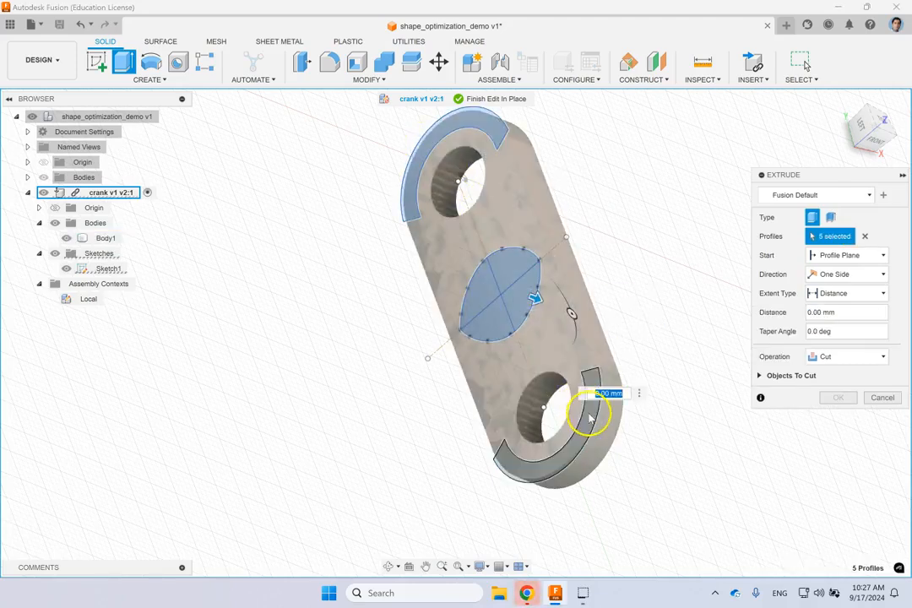
pyautogui.click(569, 453)
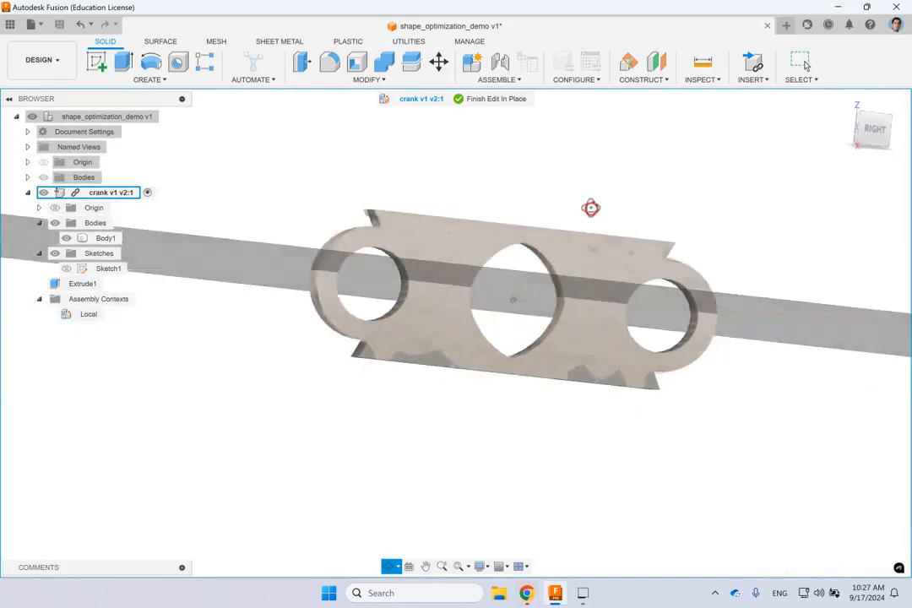
pyautogui.moveTo(591, 209); pyautogui.dragTo(629, 215)
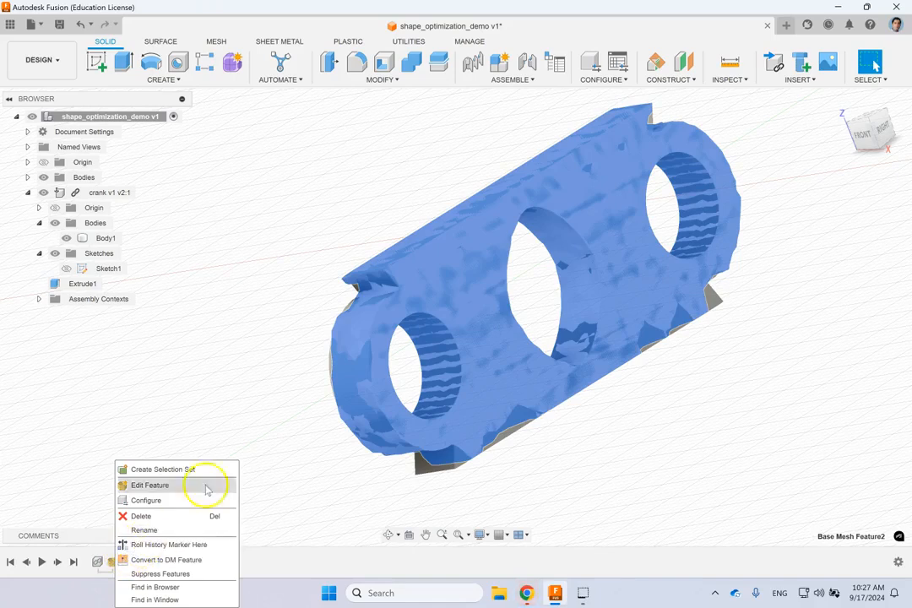
# Hide the promoted optimized mesh through its timeline feature, leaving only the solid crank
pyautogui.click(150, 485)
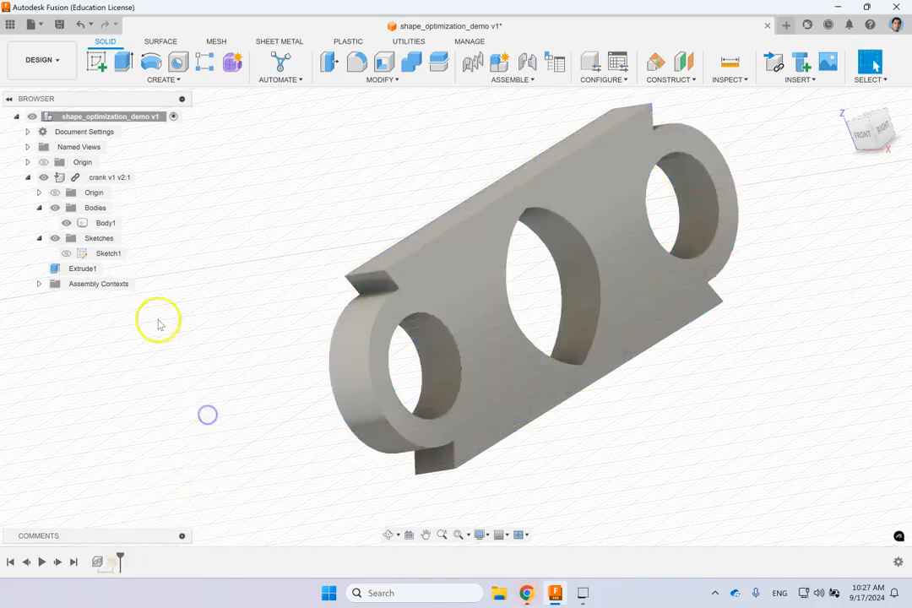
pyautogui.moveTo(141, 177)
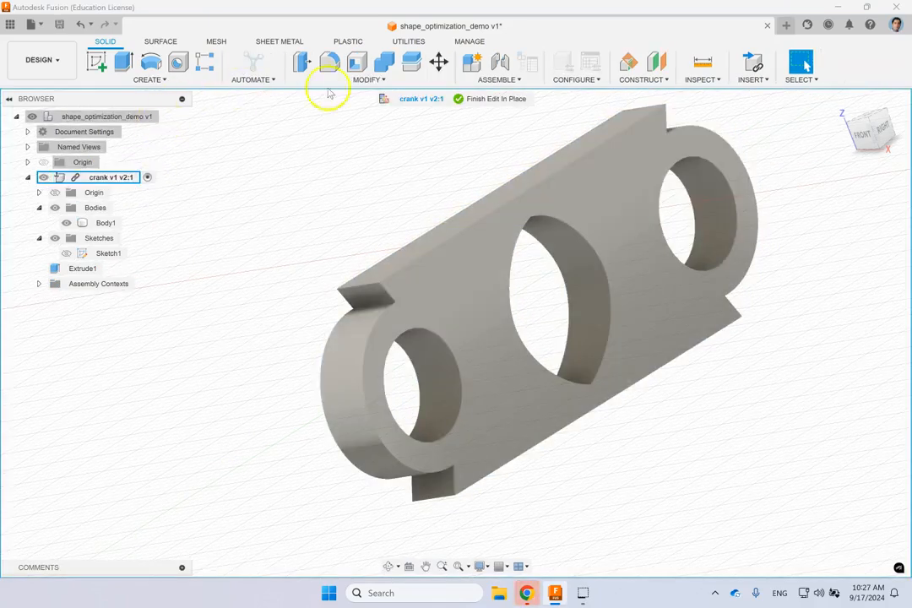
pyautogui.click(328, 63)
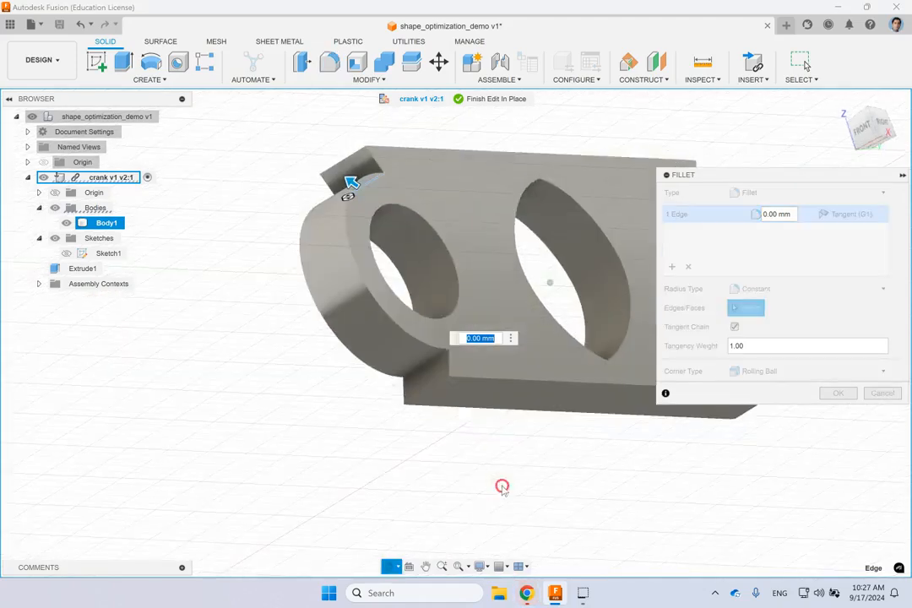
# Fillet the six inner corner edges where the end cuts meet the straight sides
pyautogui.click(523, 209)
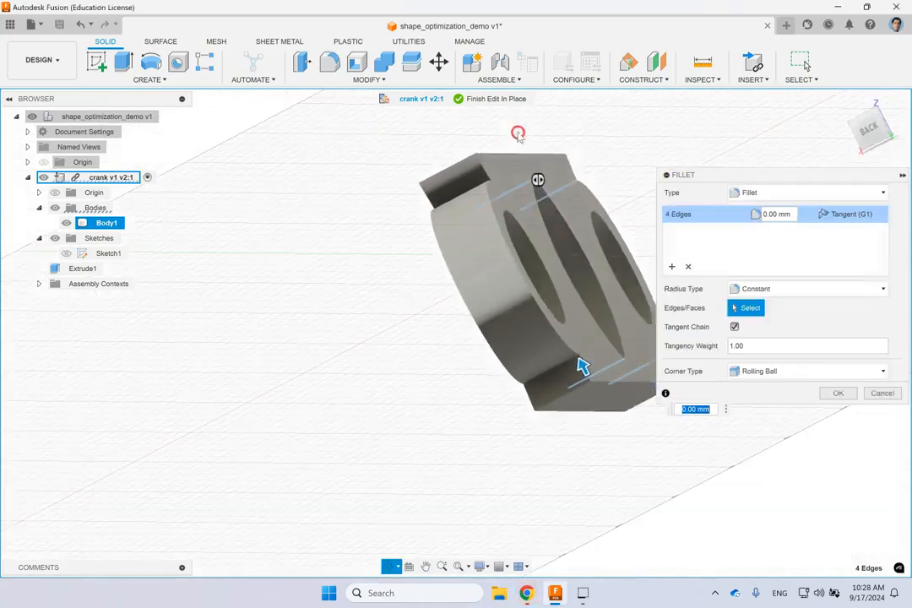
pyautogui.click(545, 375)
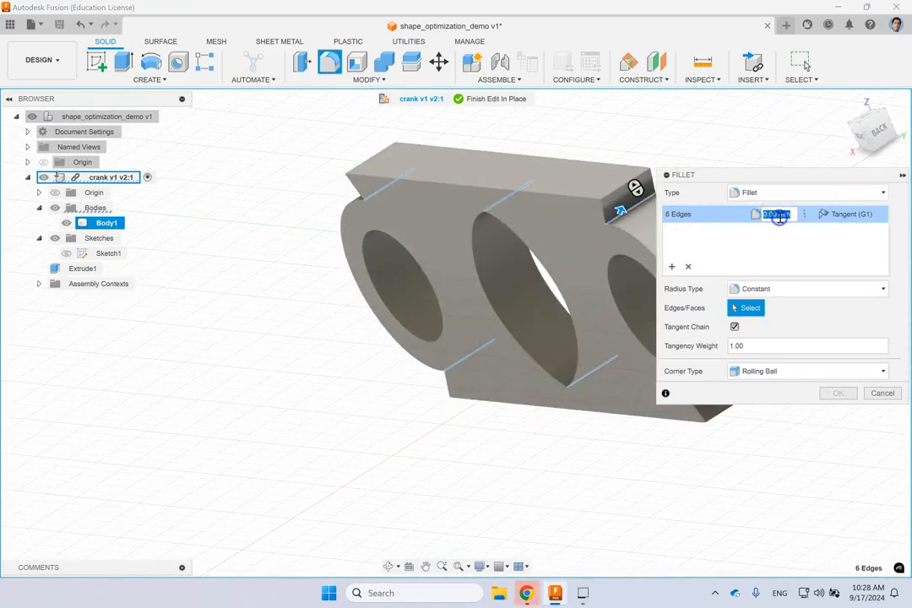
pyautogui.click(838, 392)
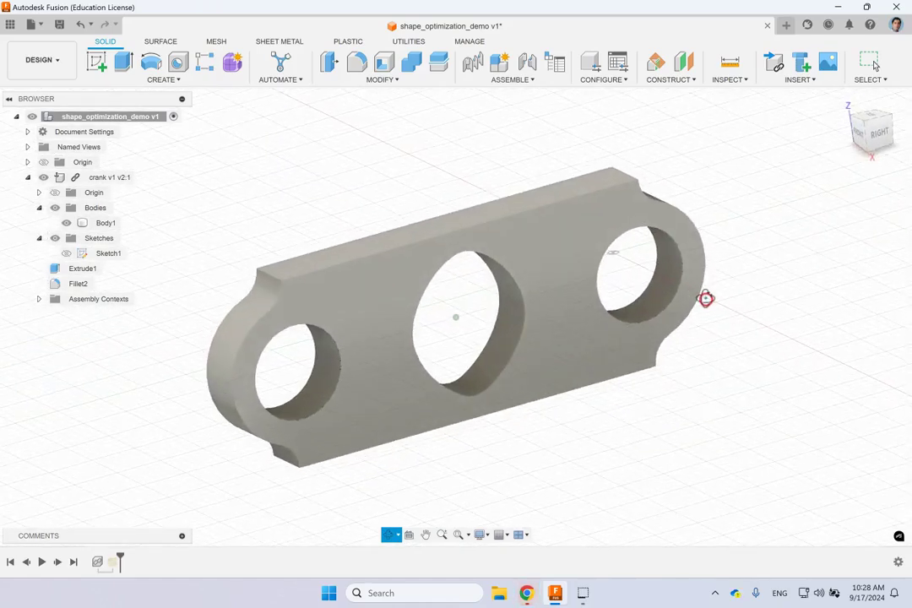
pyautogui.moveTo(706, 298); pyautogui.dragTo(642, 272)
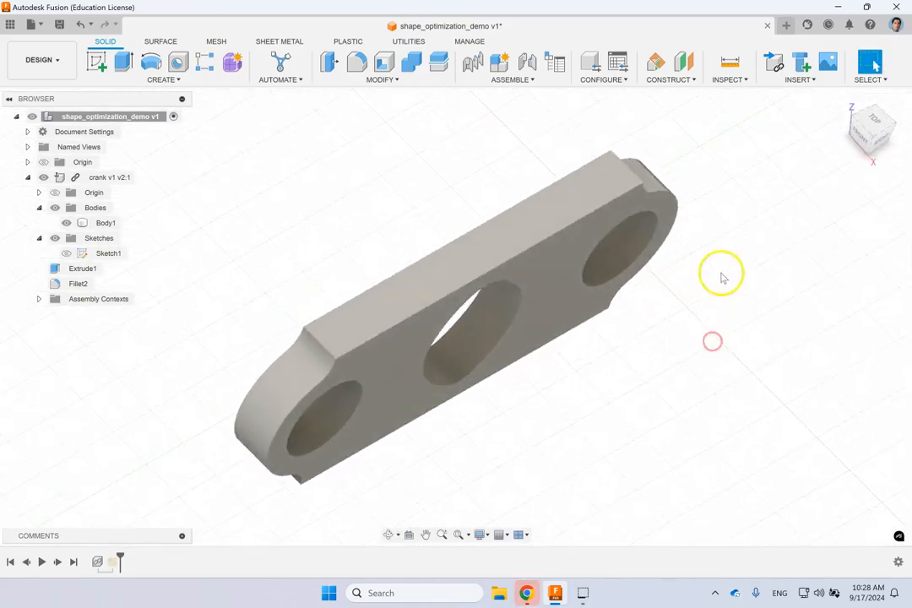
pyautogui.moveTo(722, 274); pyautogui.dragTo(728, 238)
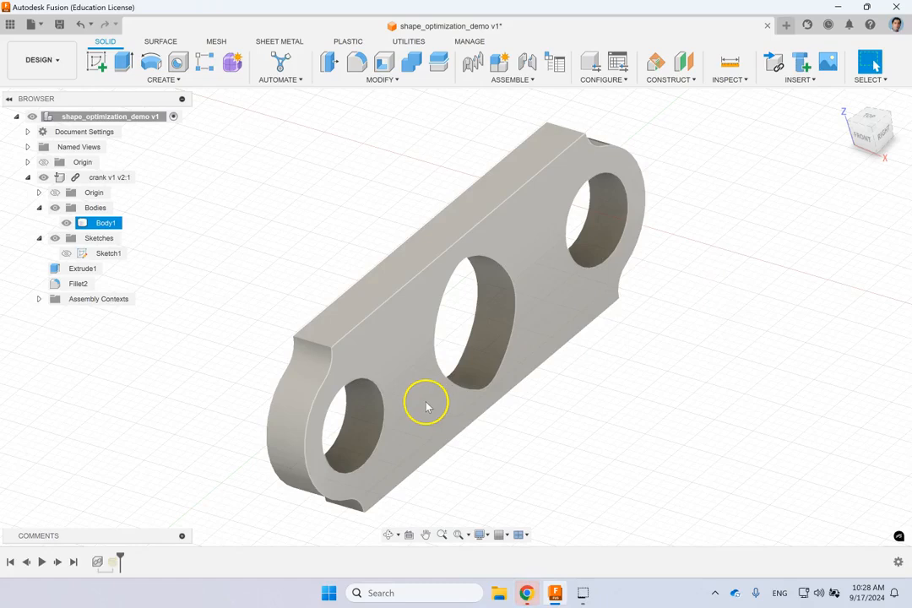
pyautogui.moveTo(416, 399)
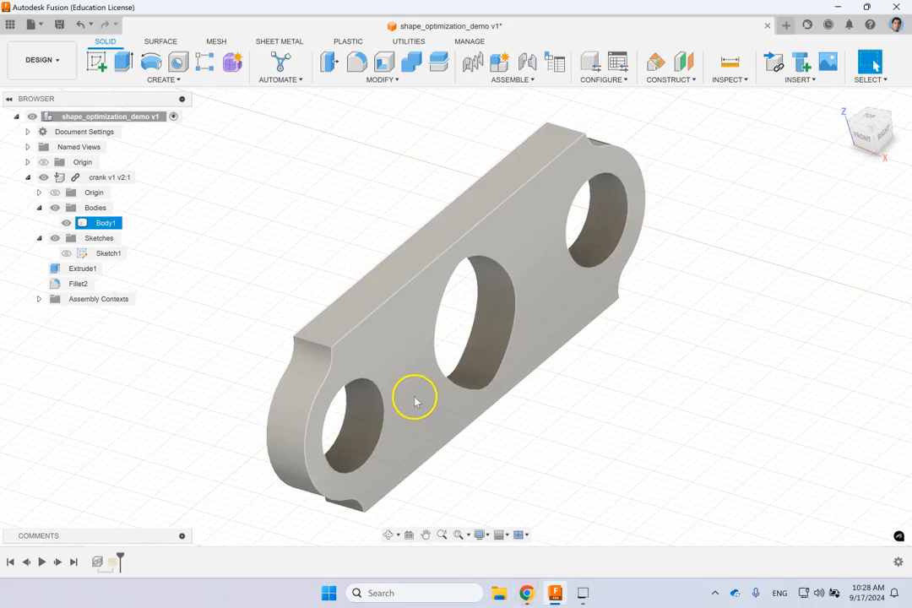